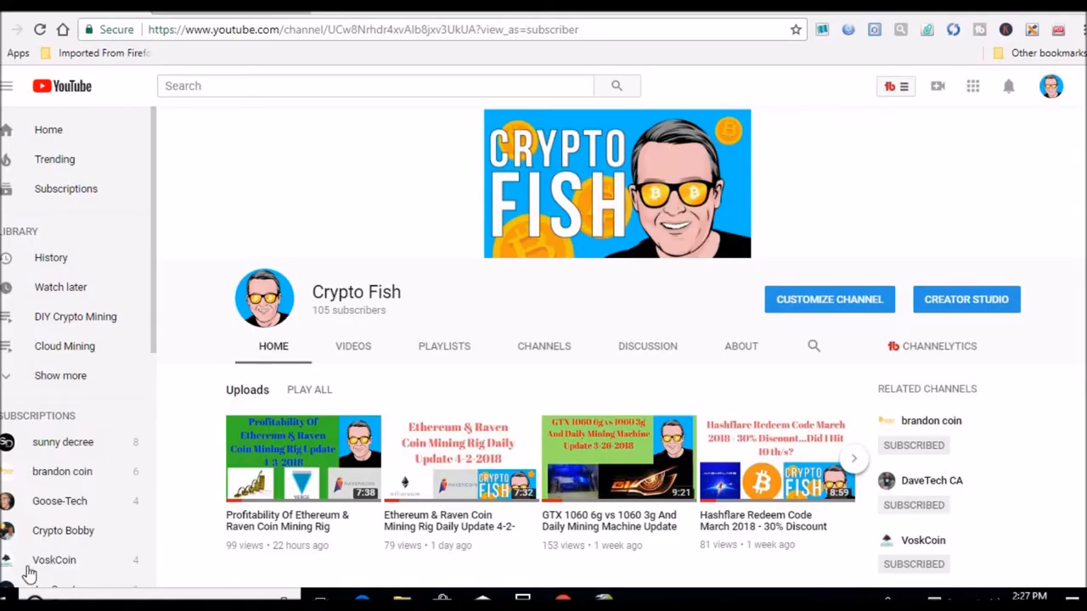
mouse_move(558, 321)
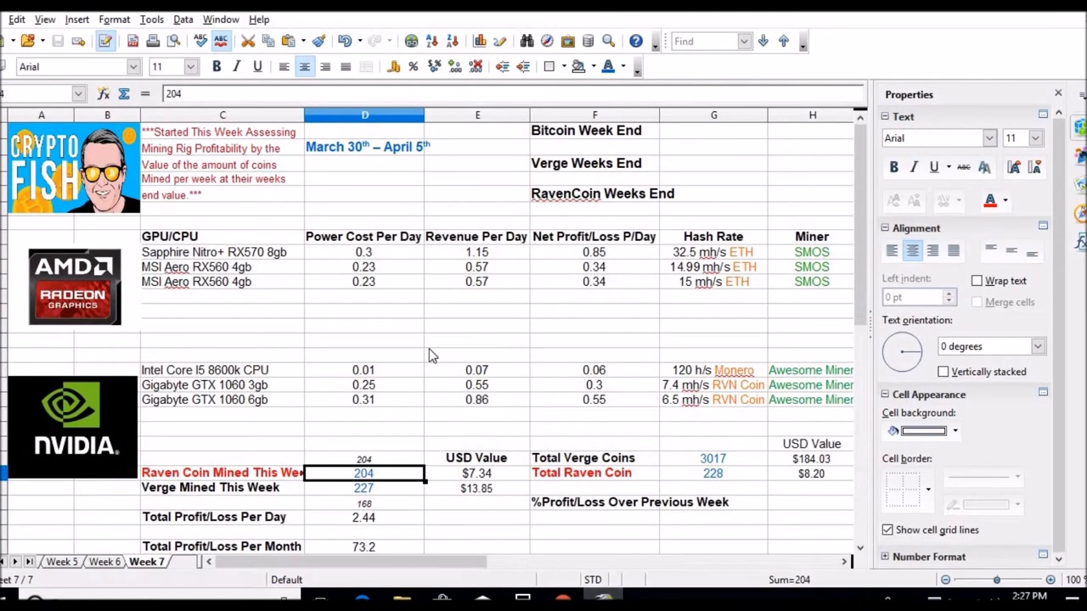
mouse_move(451, 329)
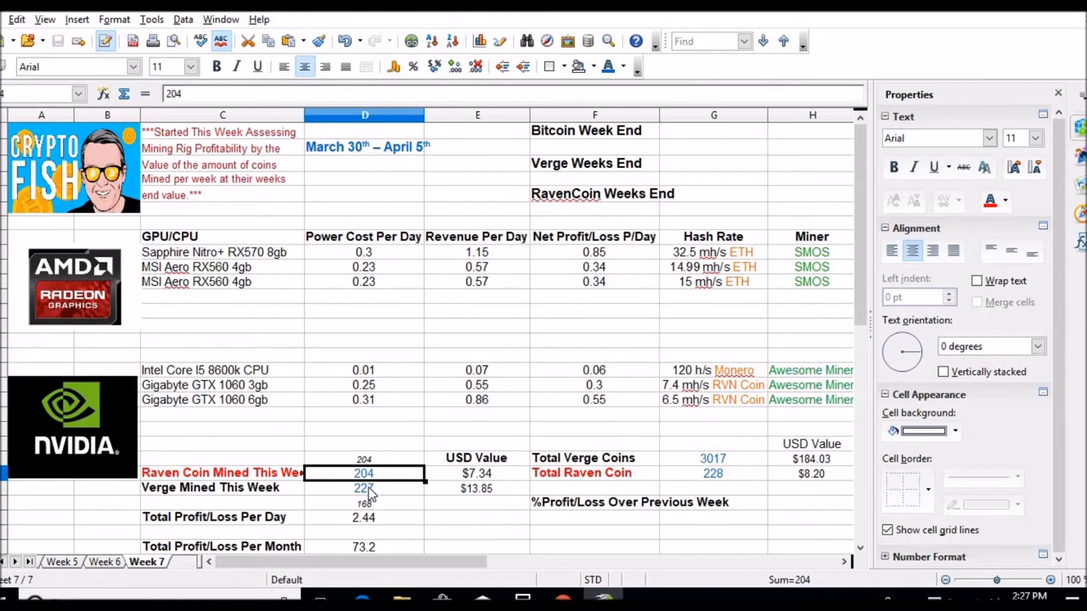
mouse_move(369, 496)
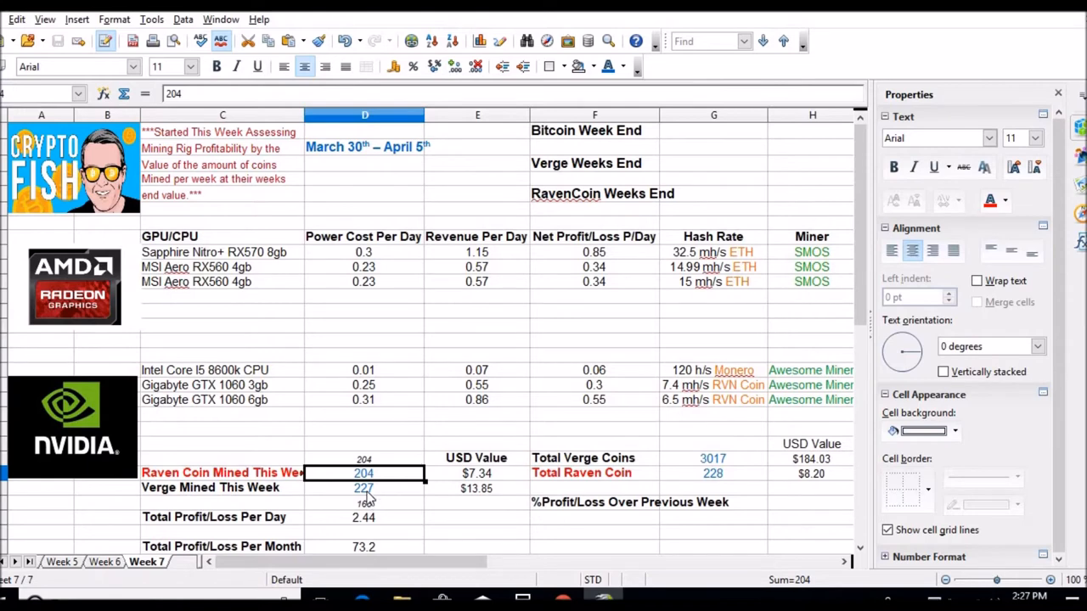
mouse_move(379, 487)
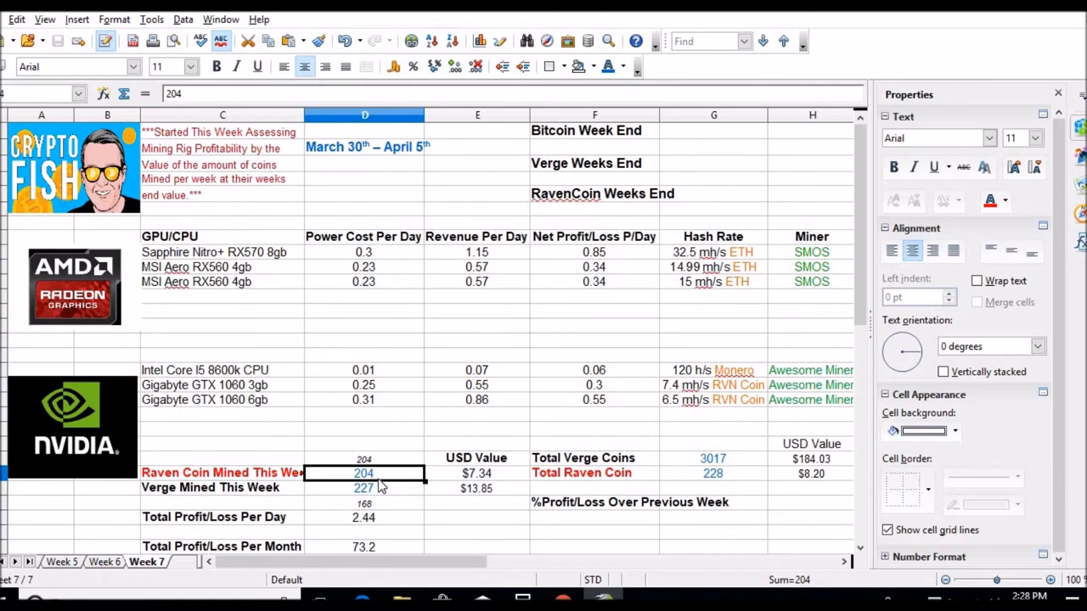
mouse_move(373, 485)
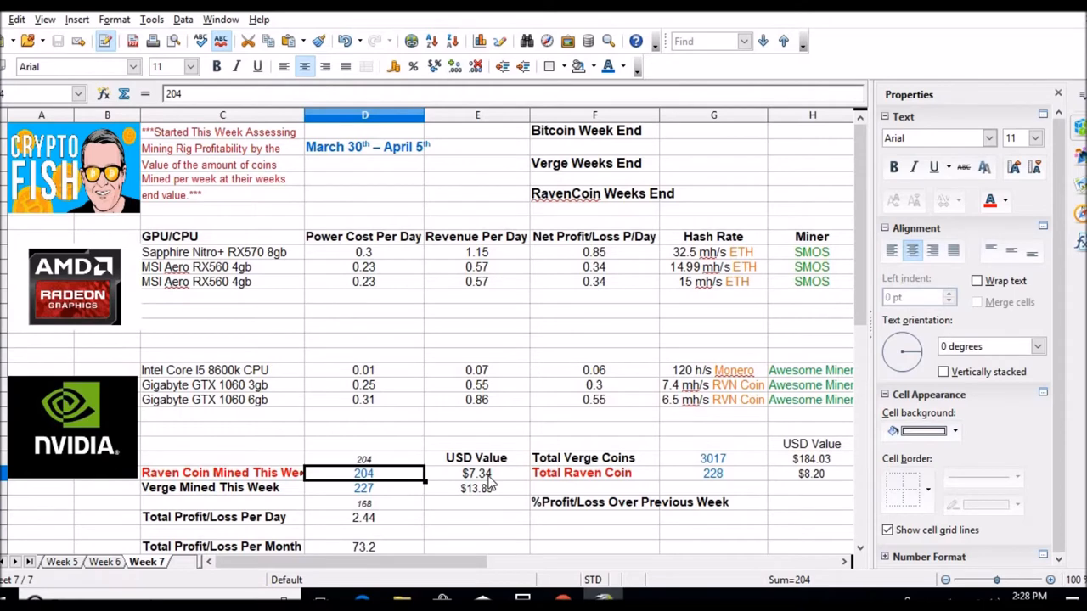
mouse_move(458, 486)
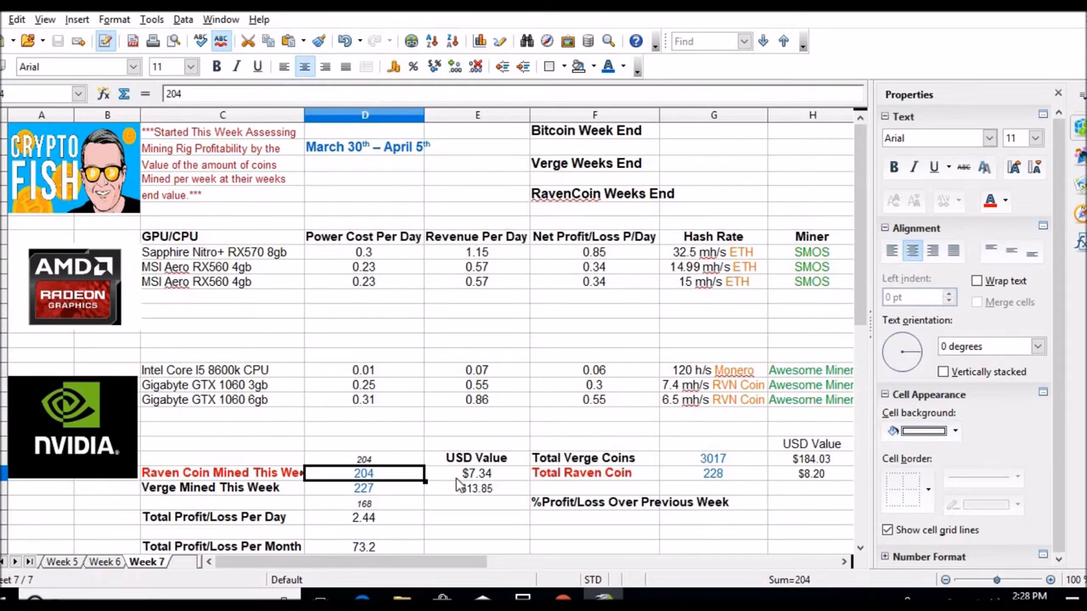
mouse_move(489, 487)
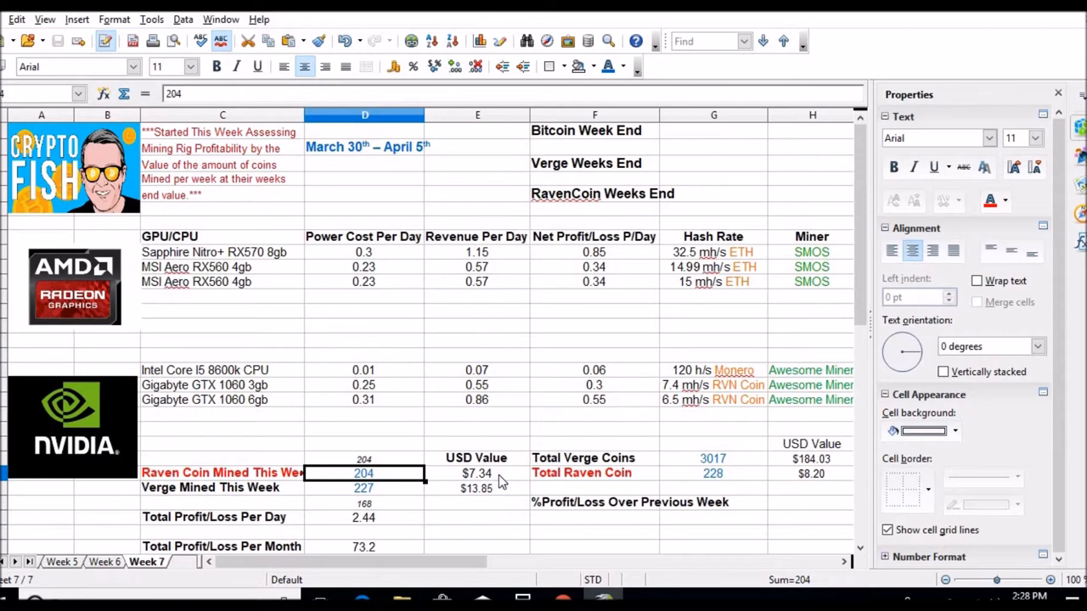
- Check the Verge mined count, then return to the Week 7 sheet for March 30th–April 5th
left_click(363, 487)
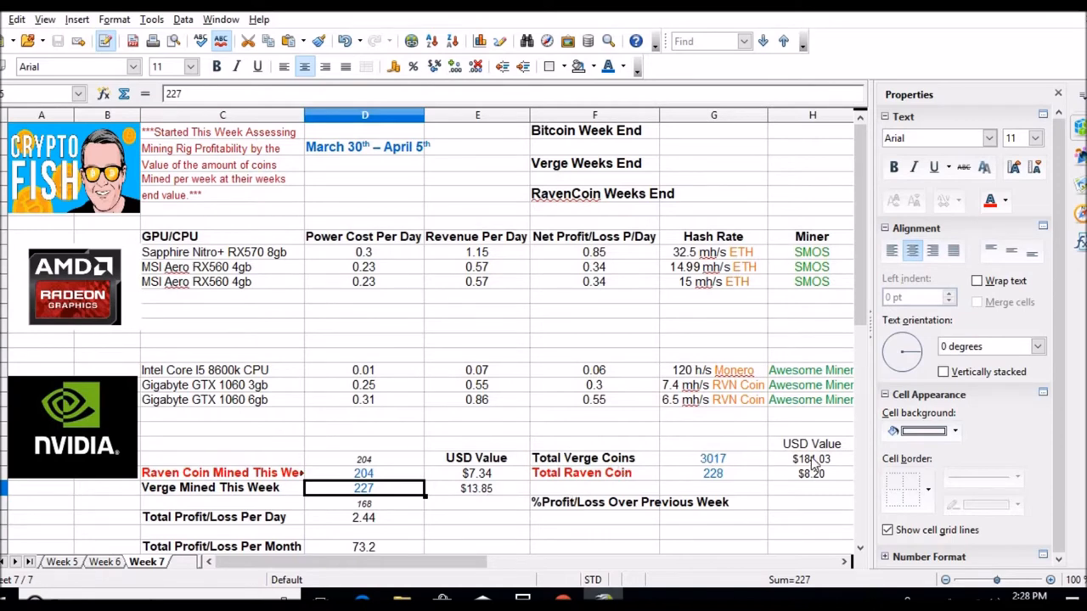
mouse_move(803, 470)
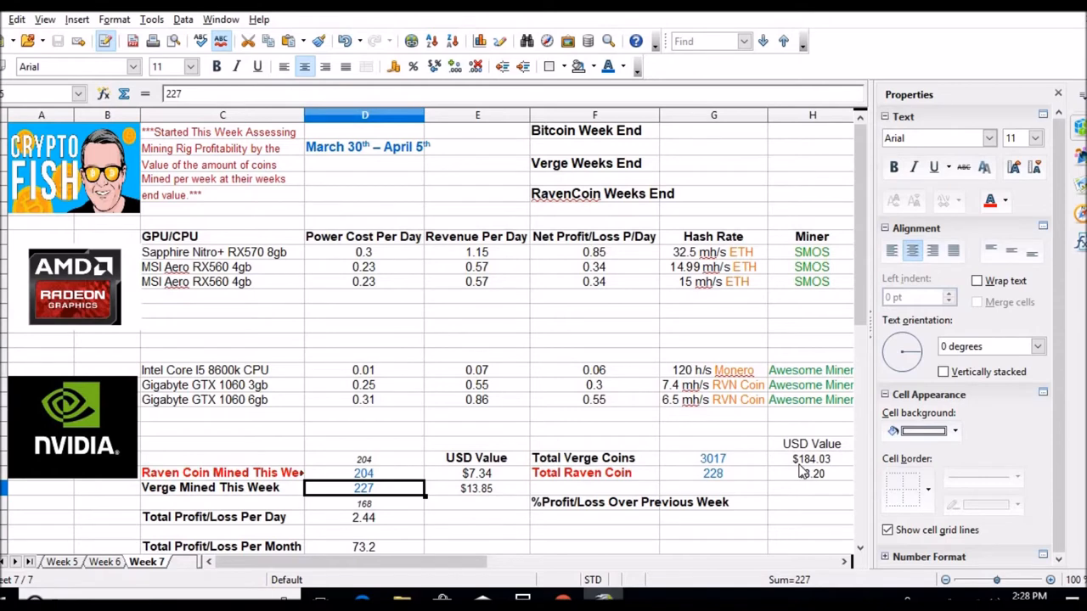
mouse_move(737, 469)
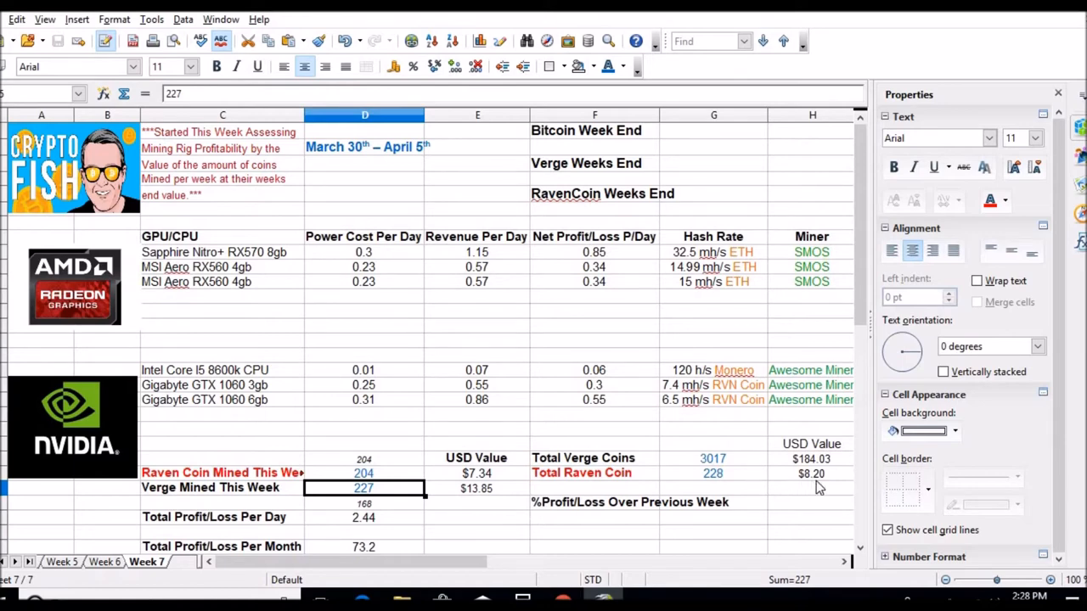
mouse_move(794, 486)
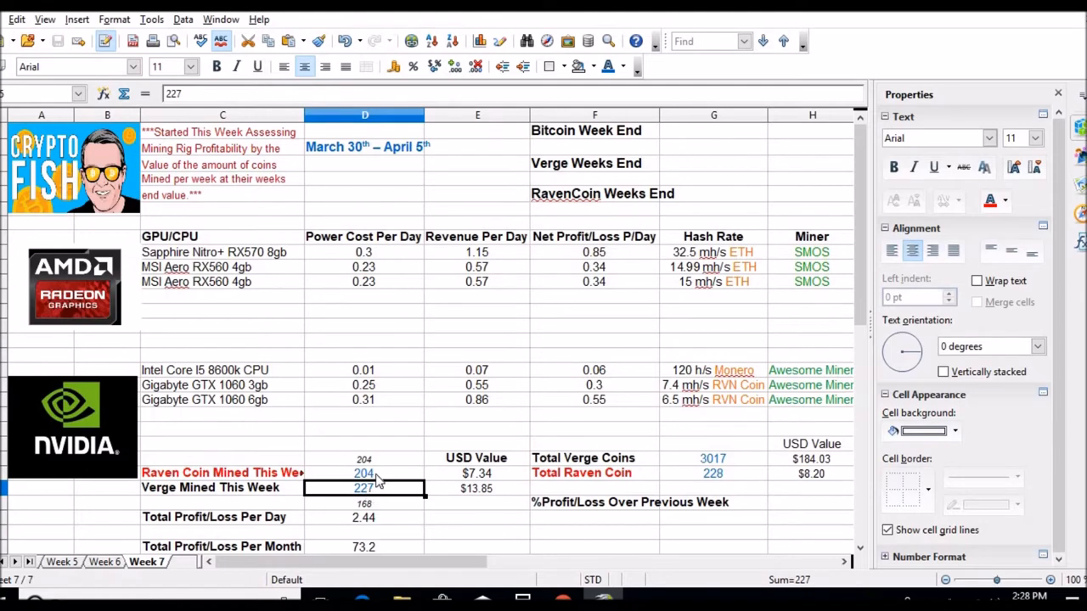
mouse_move(377, 480)
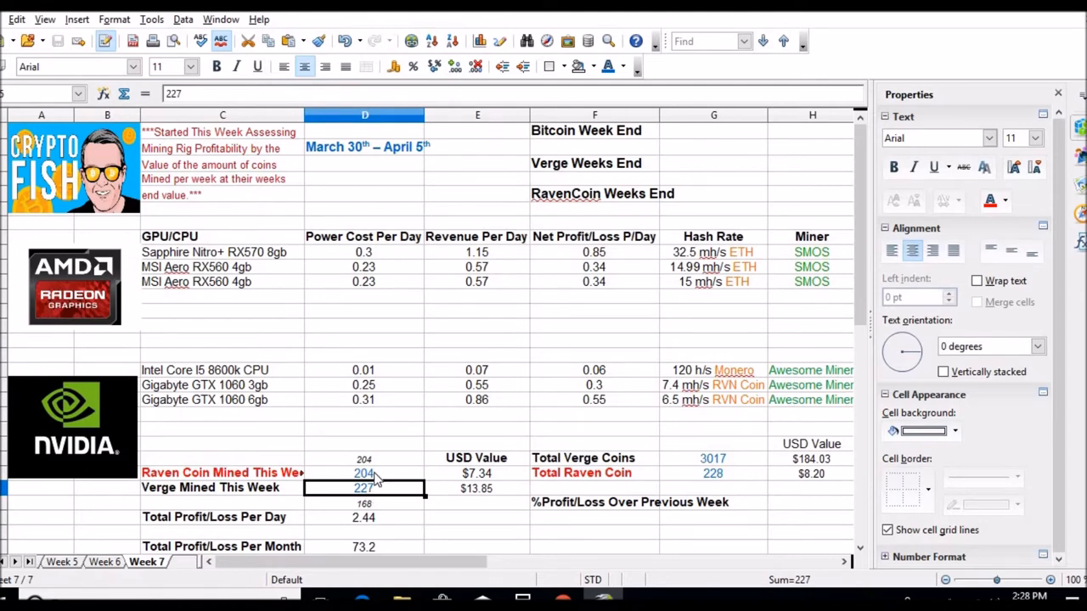
mouse_move(493, 210)
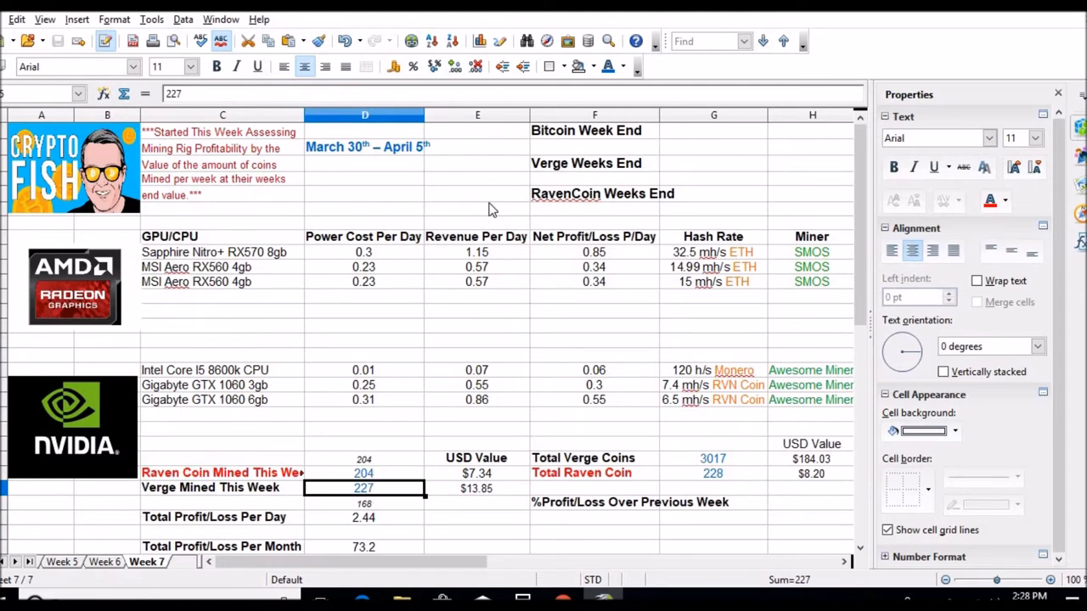
mouse_move(491, 259)
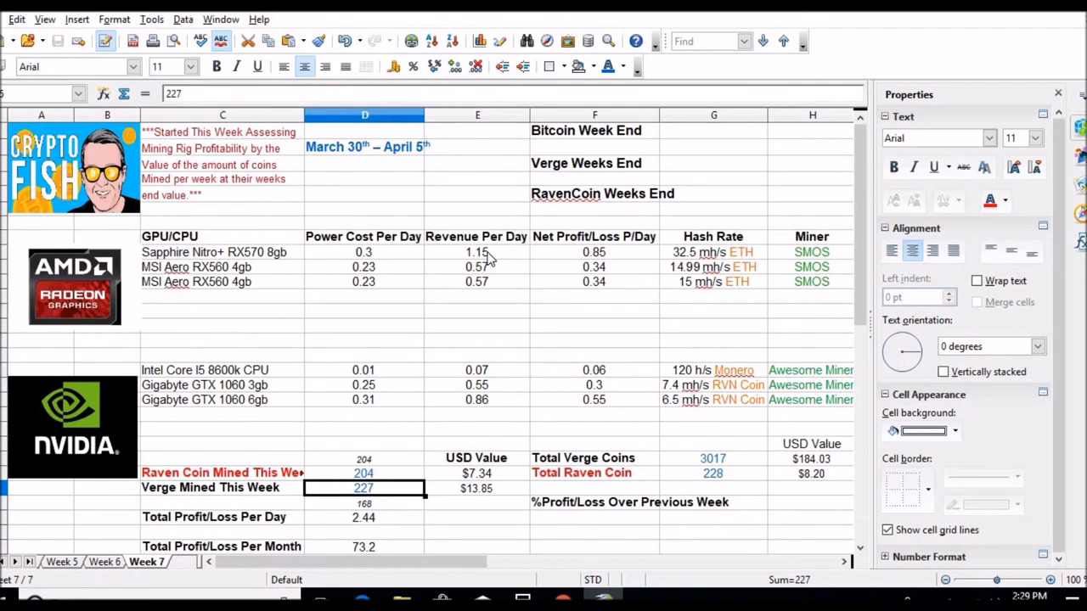
mouse_move(521, 256)
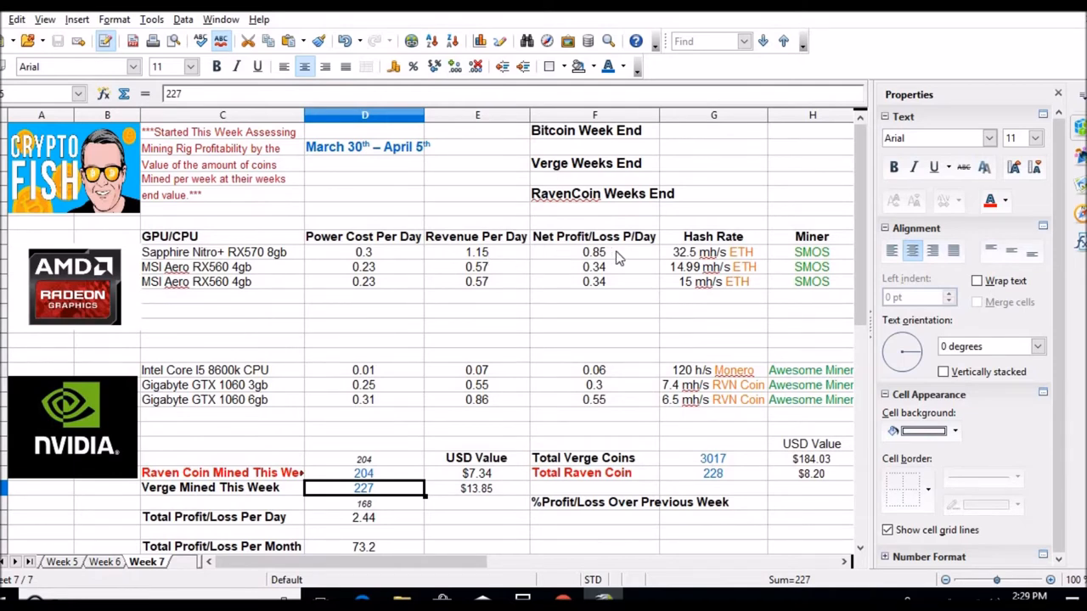
mouse_move(613, 274)
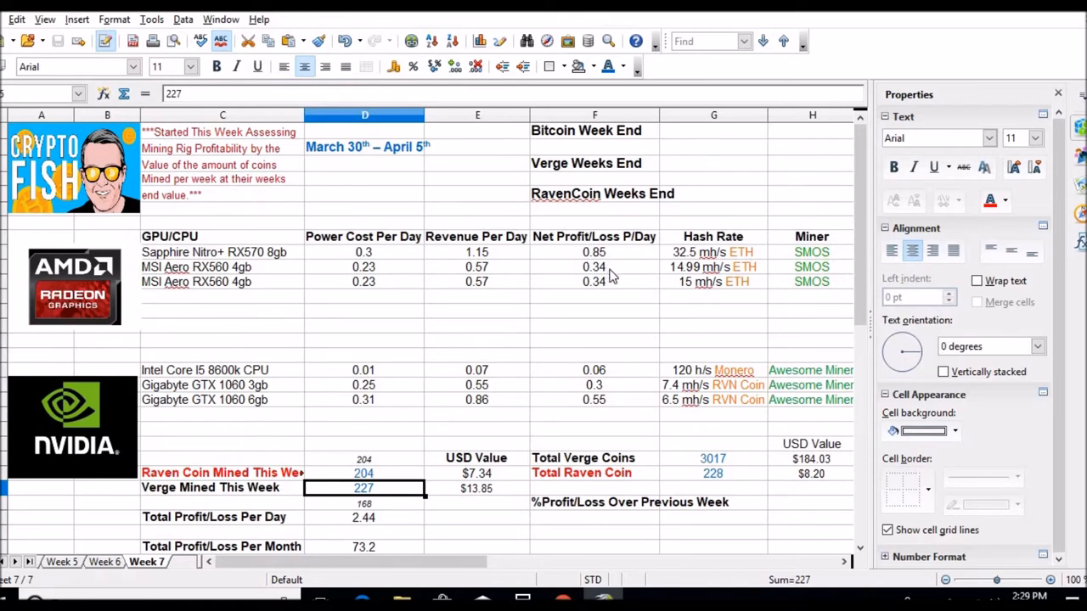
mouse_move(616, 280)
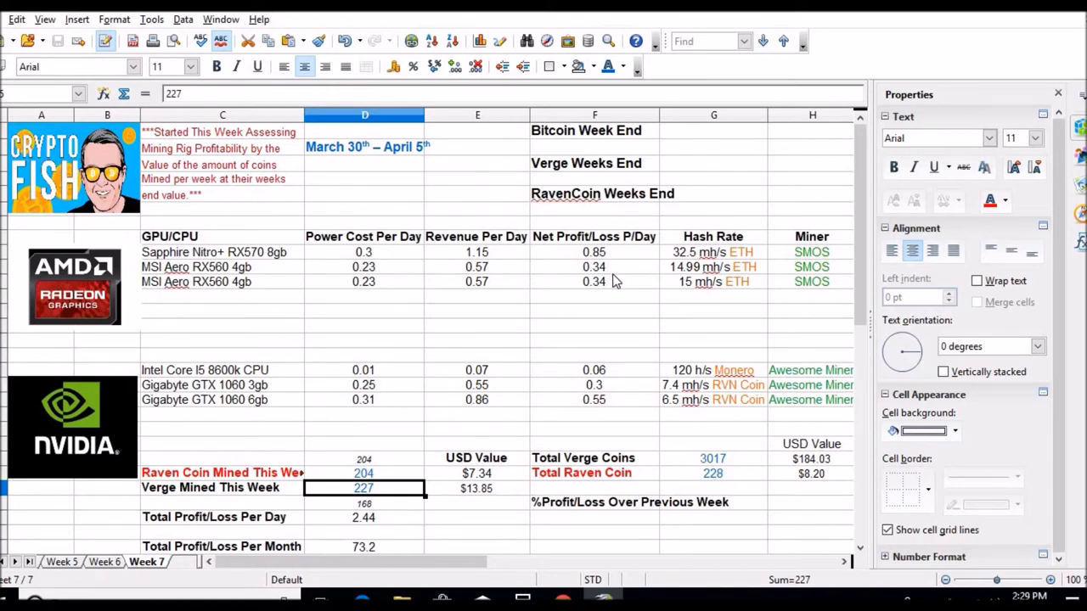
mouse_move(611, 355)
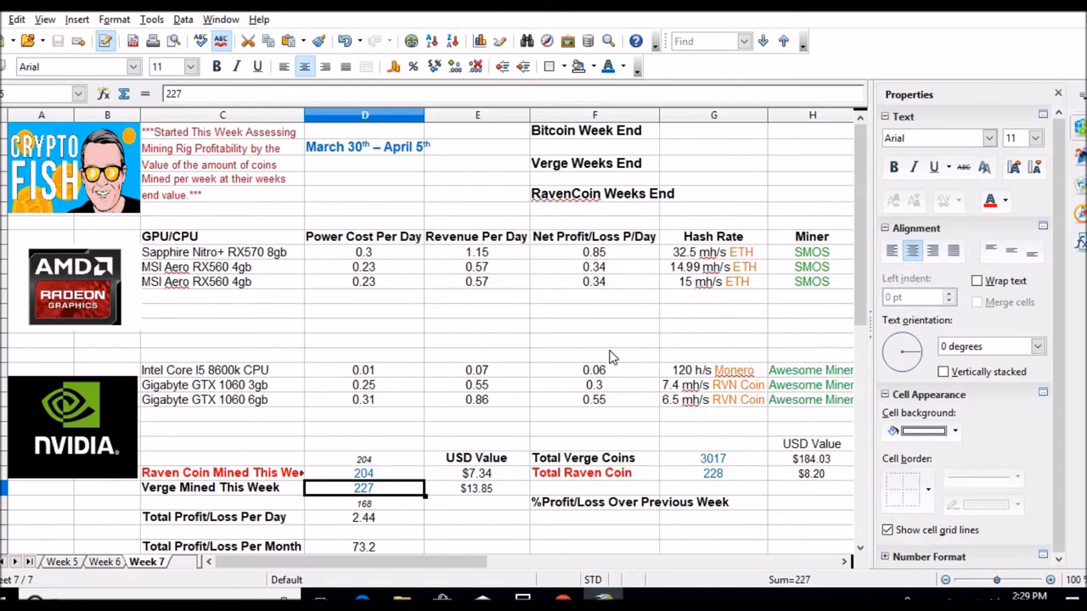
mouse_move(611, 374)
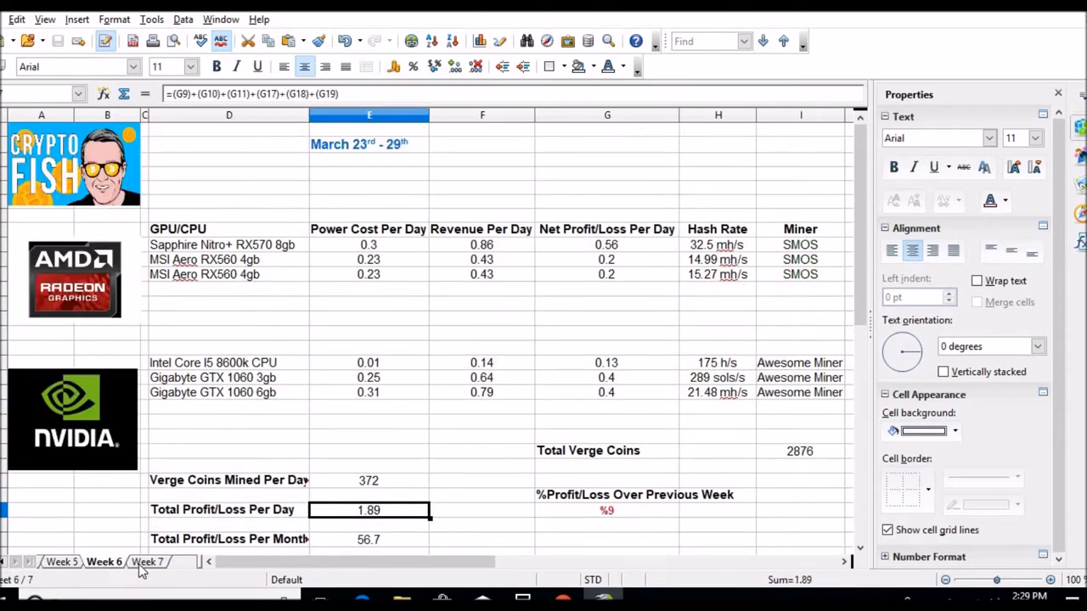
mouse_move(344, 475)
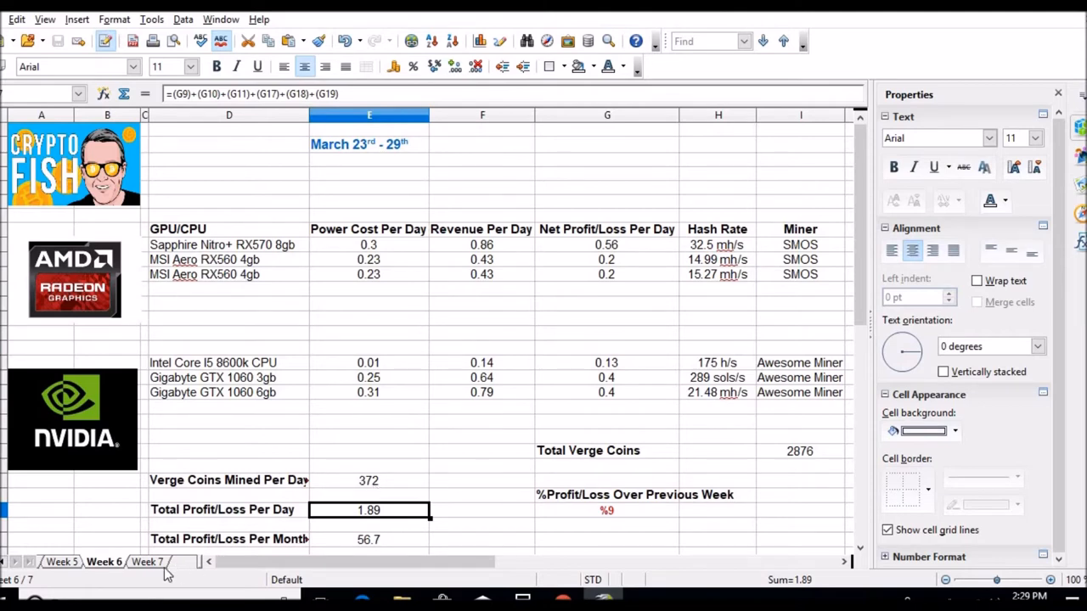
left_click(146, 562)
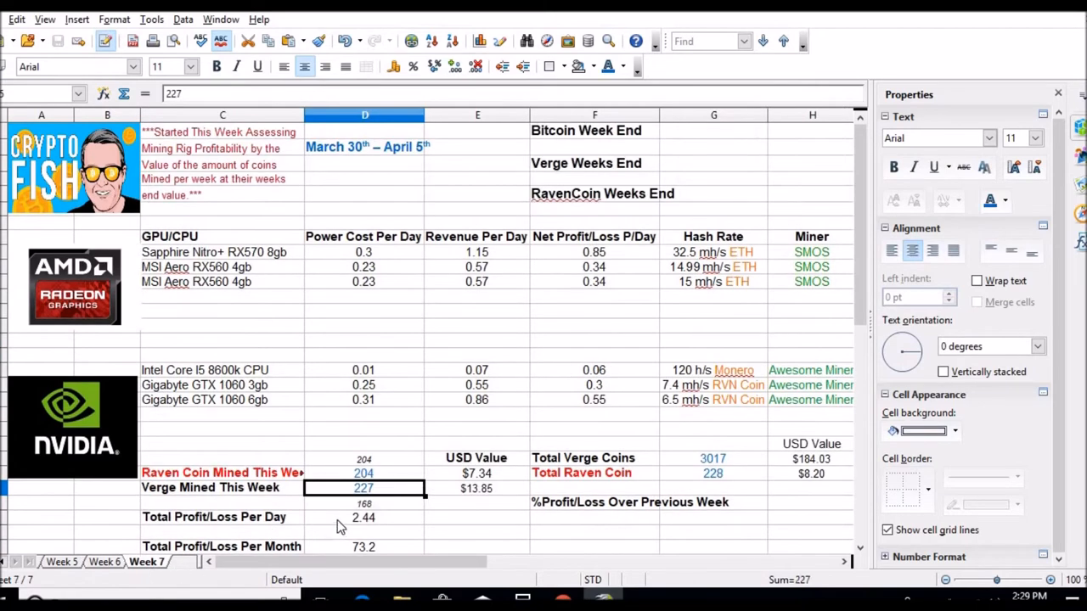
left_click(104, 561)
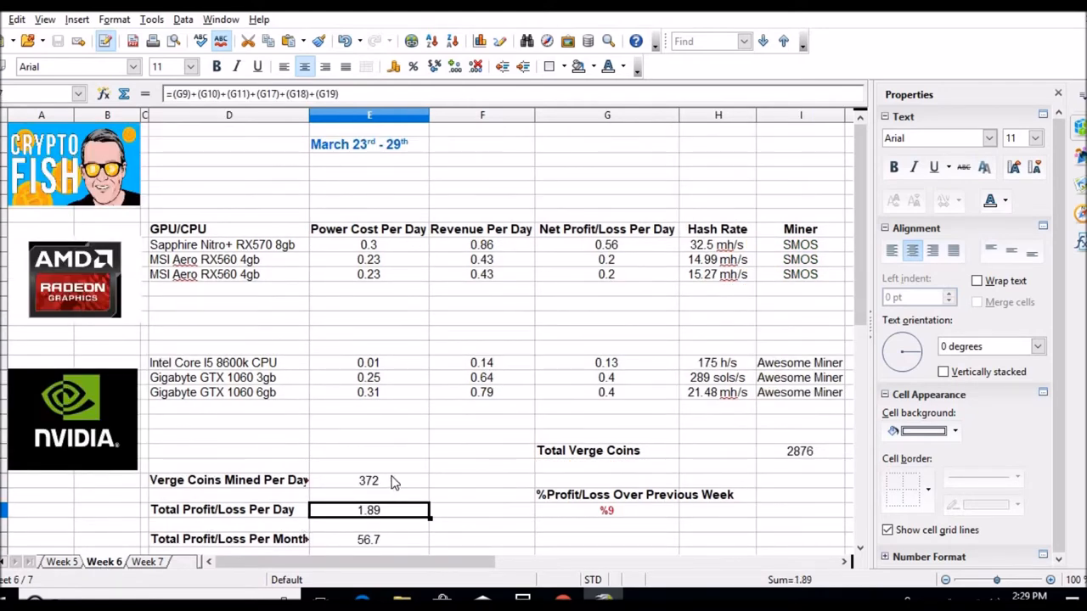
mouse_move(389, 483)
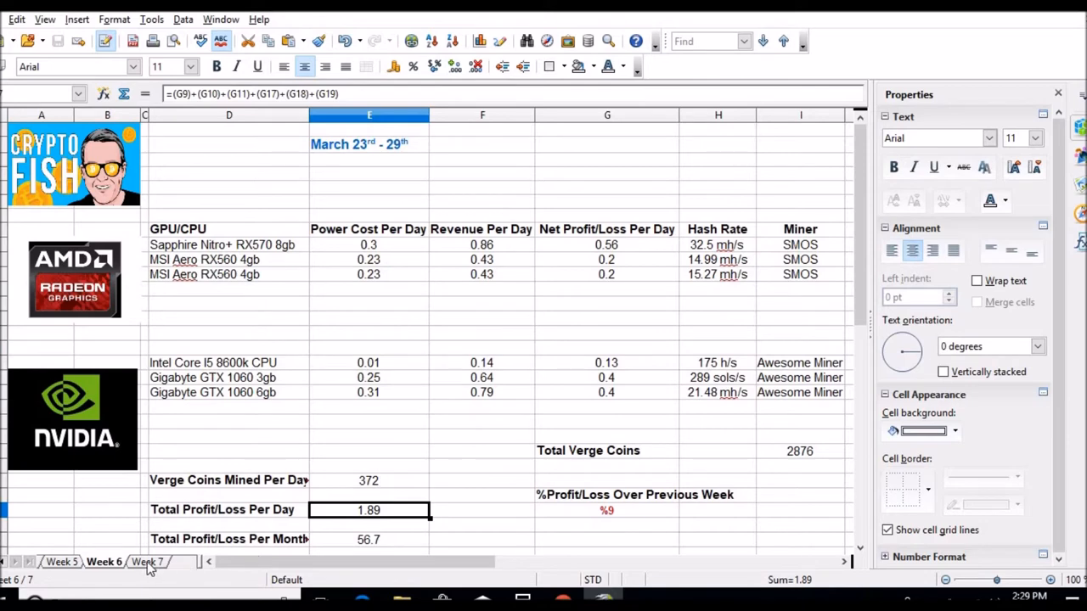
left_click(146, 562)
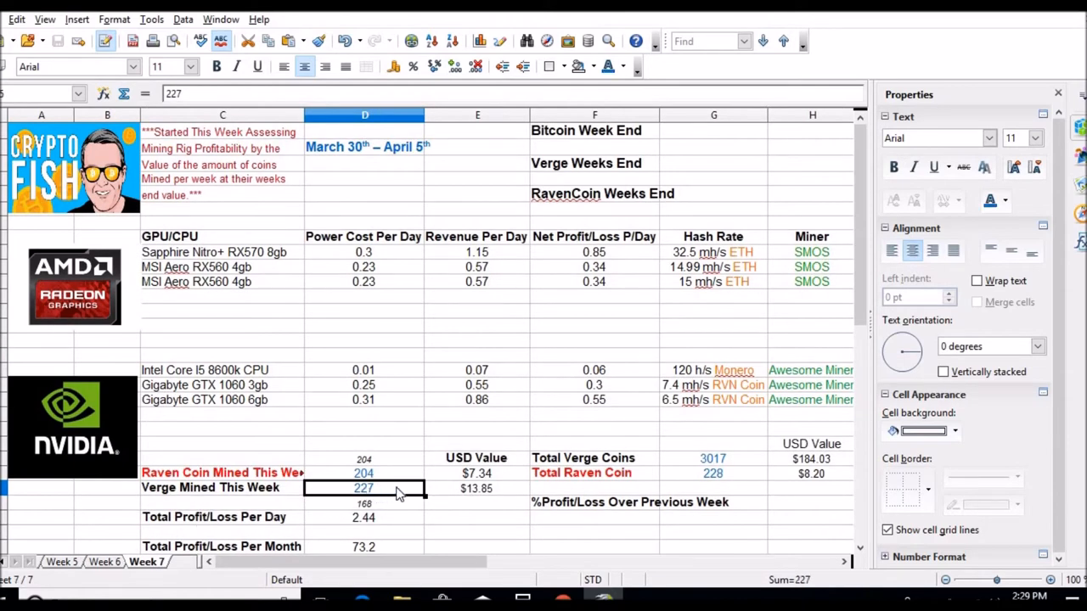
mouse_move(410, 499)
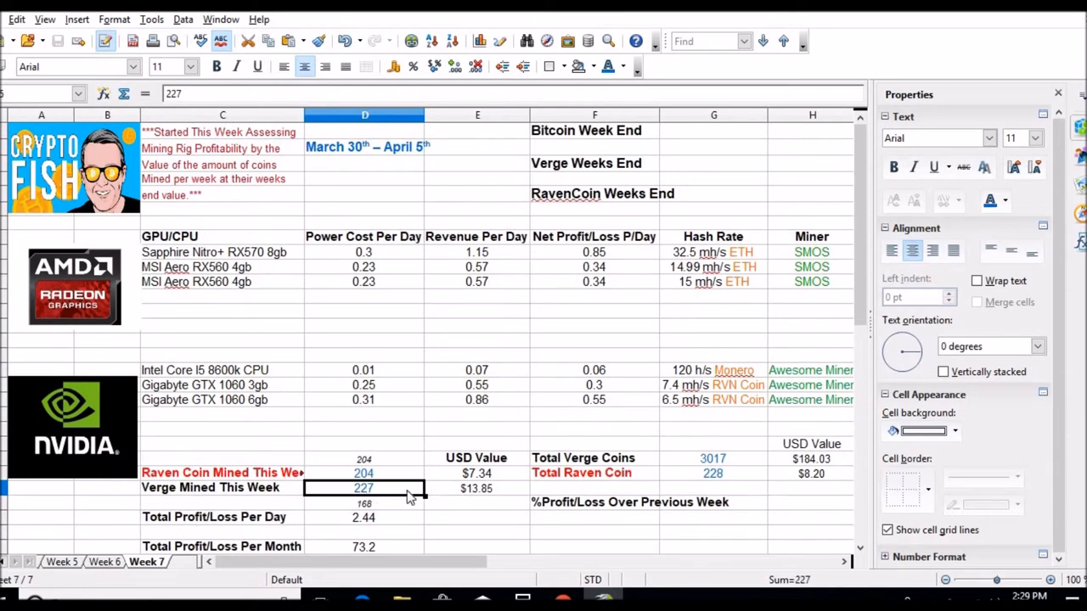
mouse_move(403, 495)
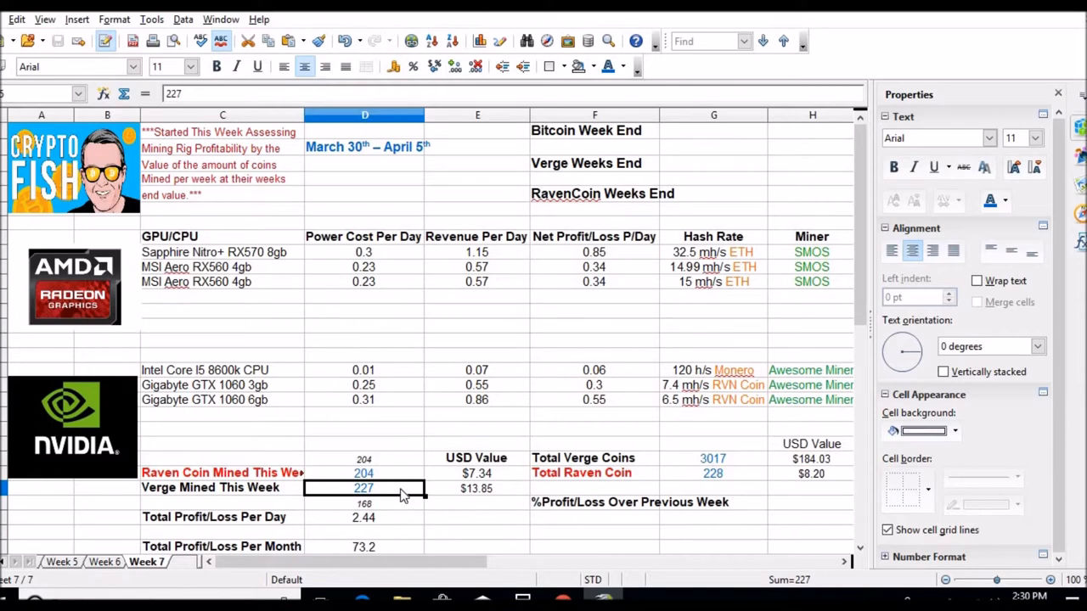
mouse_move(334, 519)
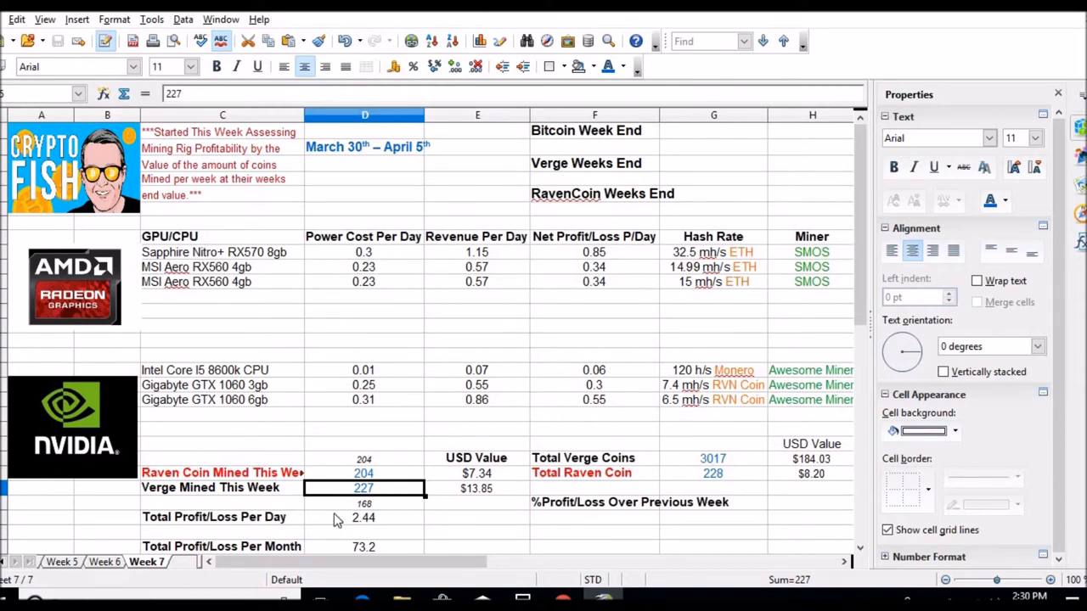
mouse_move(94, 573)
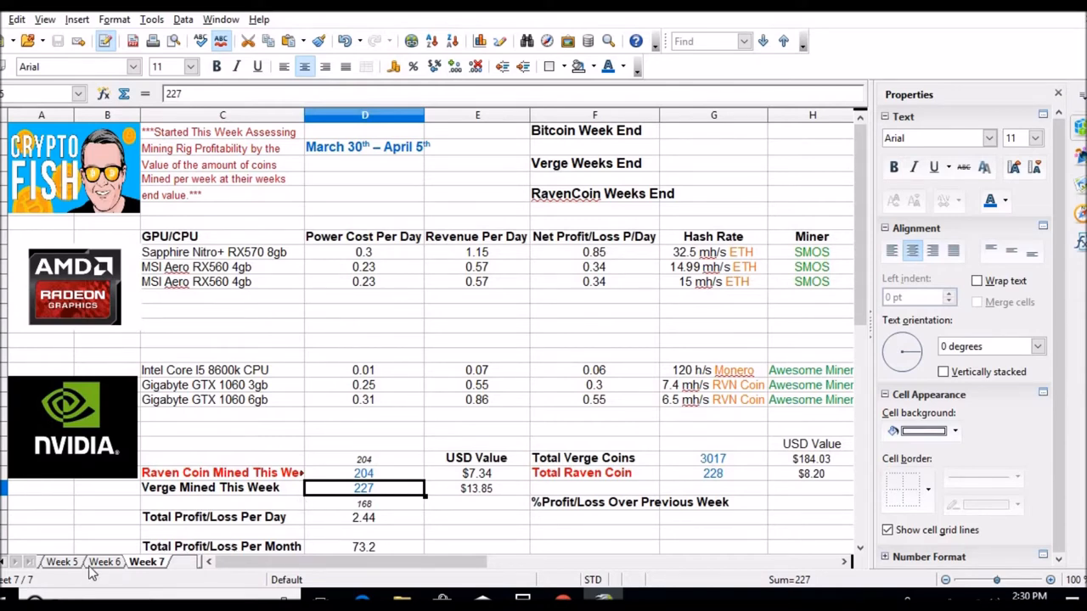
left_click(61, 562)
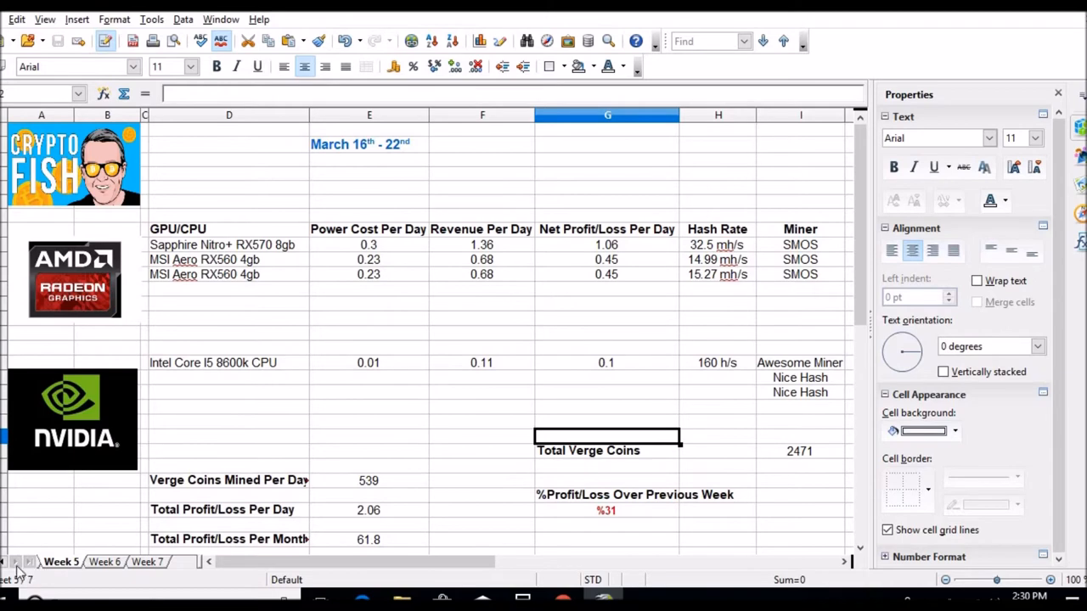
left_click(60, 561)
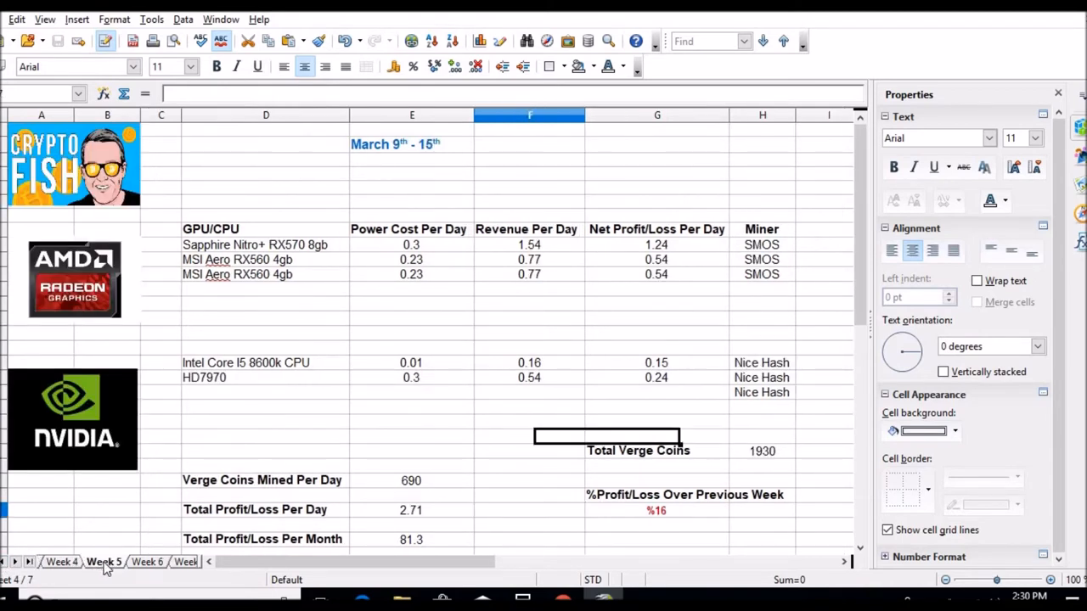
left_click(147, 561)
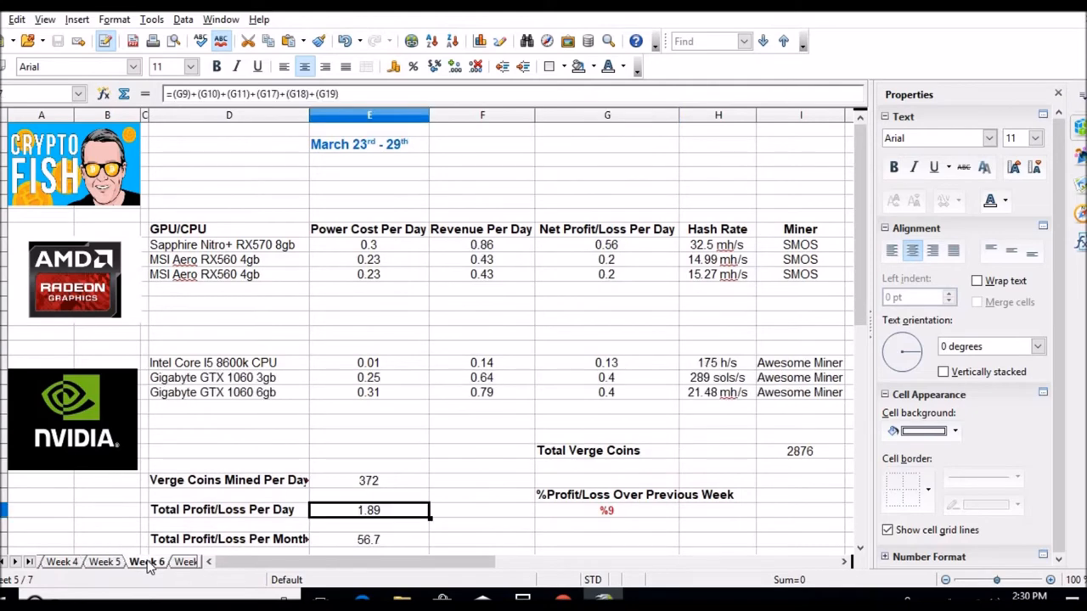
left_click(147, 561)
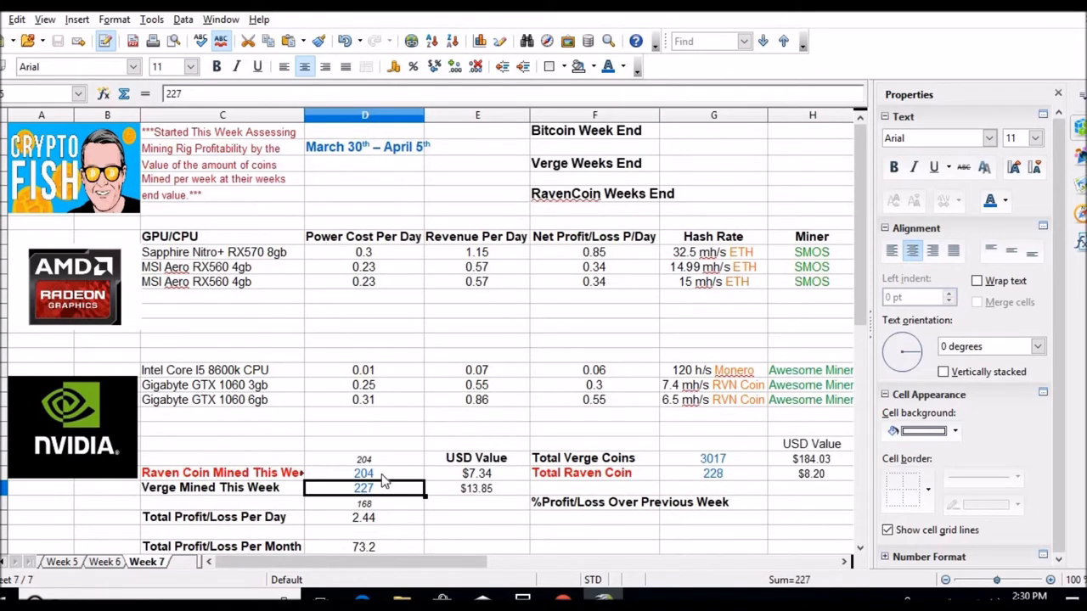
mouse_move(387, 493)
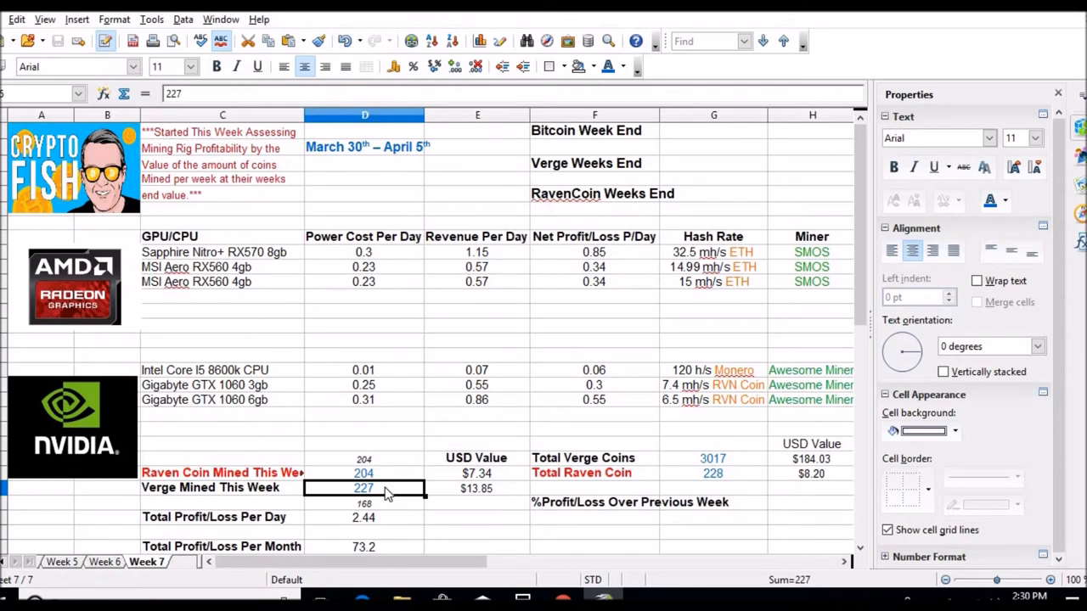
mouse_move(416, 471)
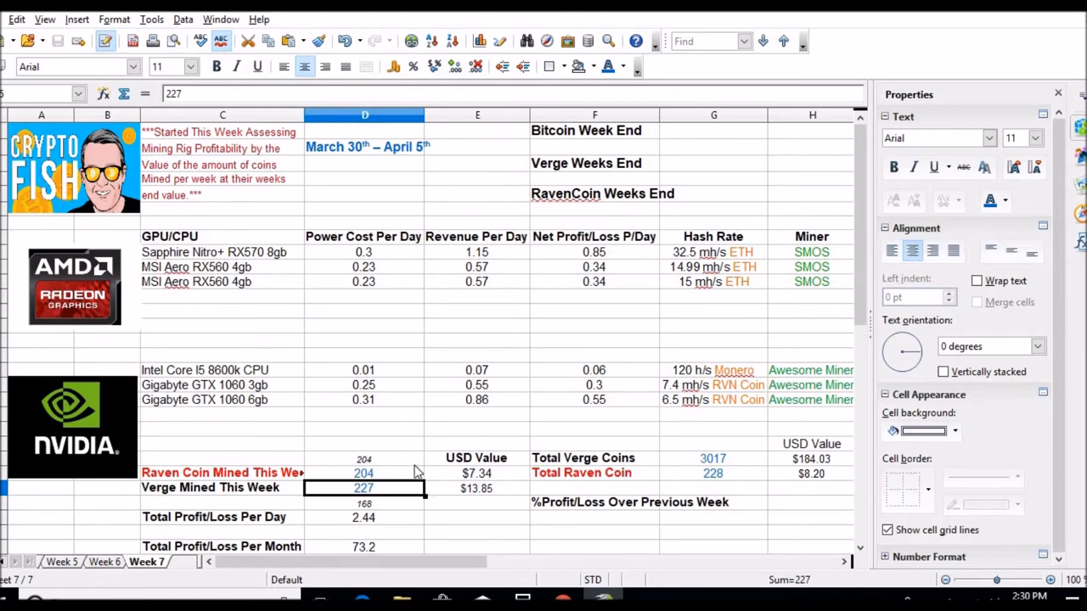
mouse_move(408, 484)
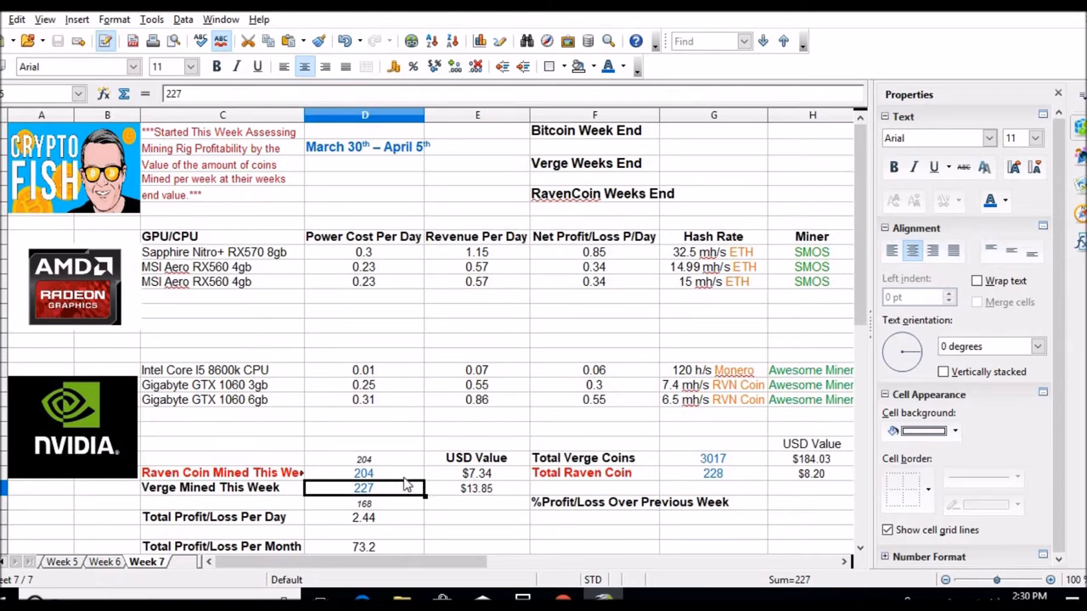
mouse_move(529, 437)
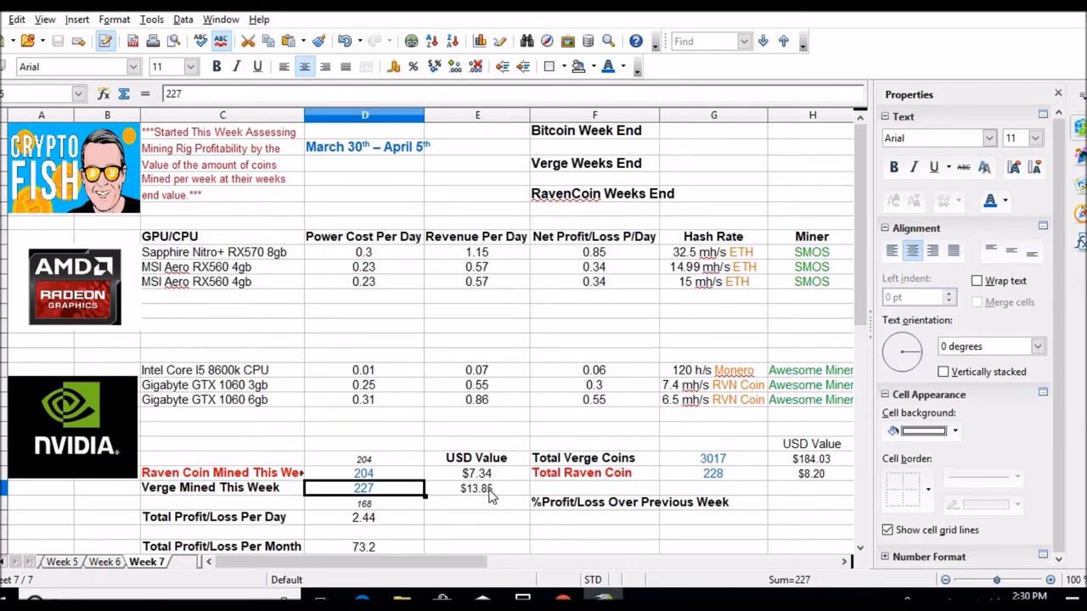
mouse_move(377, 531)
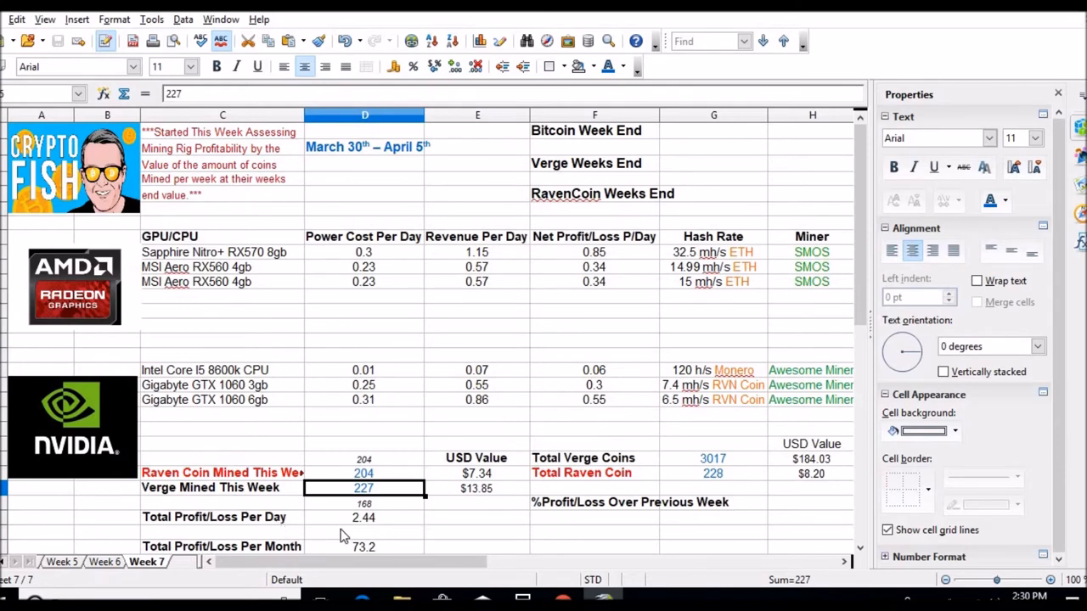
mouse_move(384, 524)
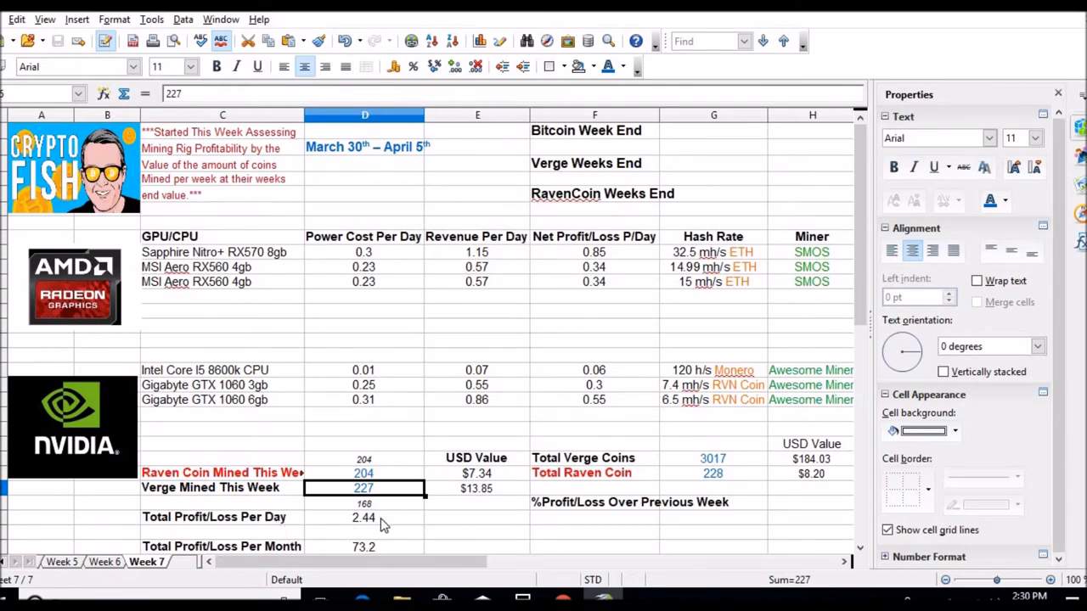
mouse_move(364, 551)
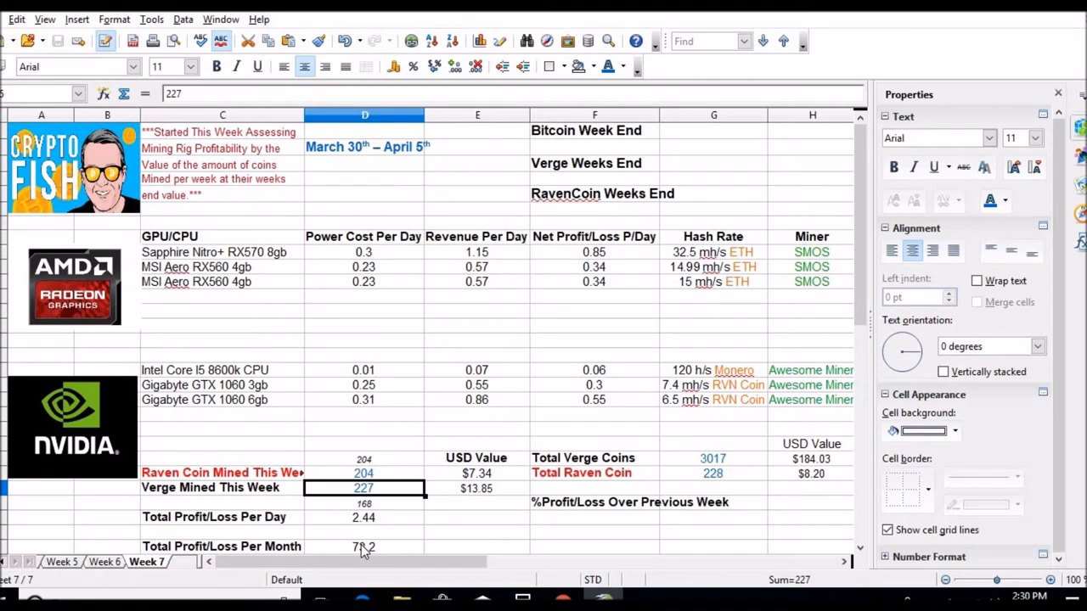
mouse_move(496, 332)
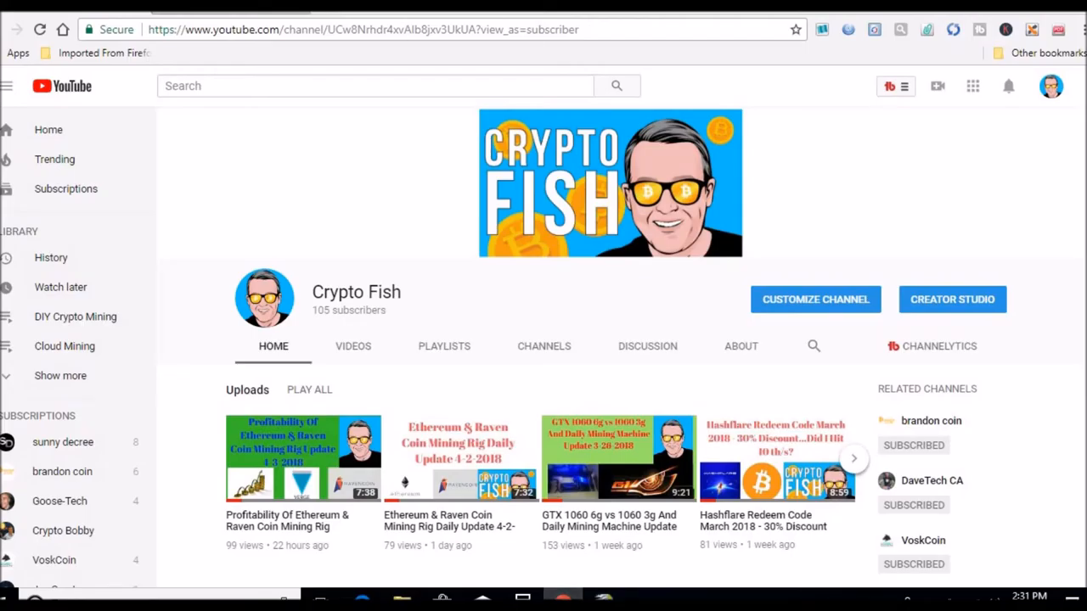
- Open a new Chrome tab and browse the Cryptocurrency bookmarks folder to find HashFlare
left_click(104, 53)
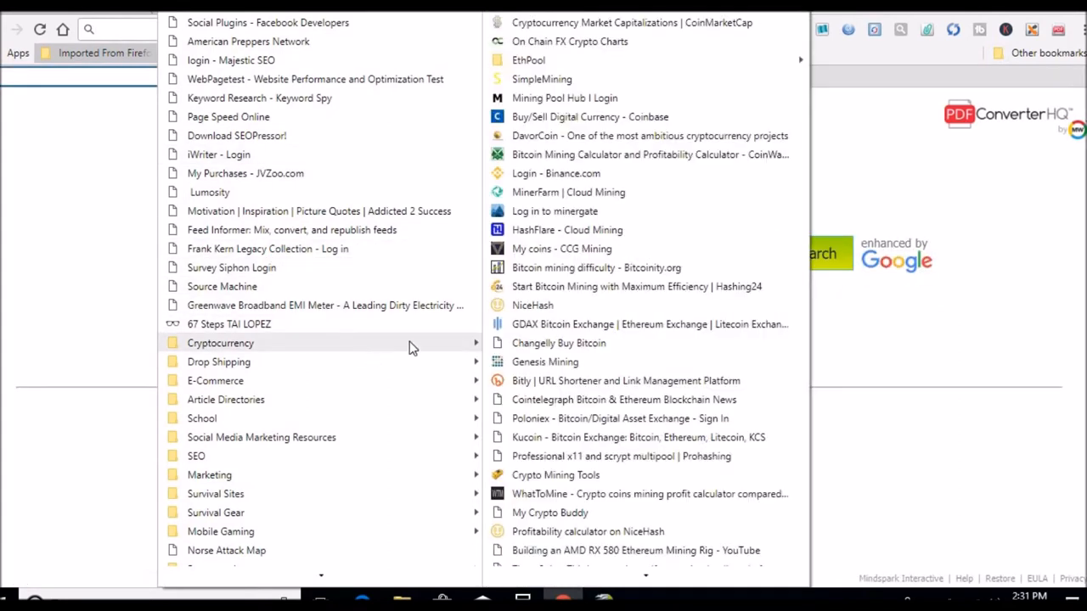
left_click(567, 230)
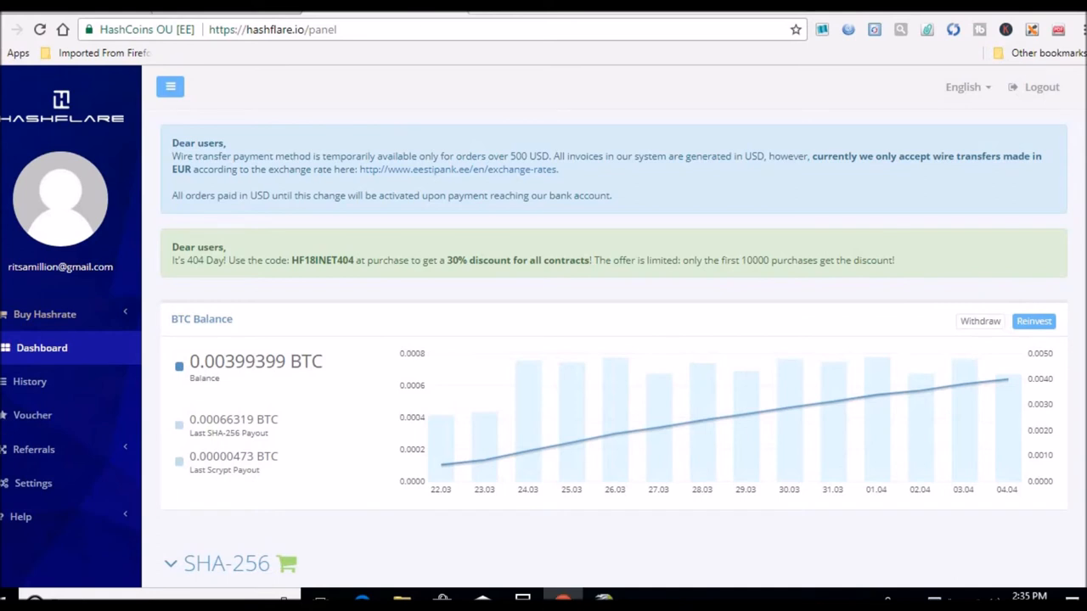
scroll("down", 3)
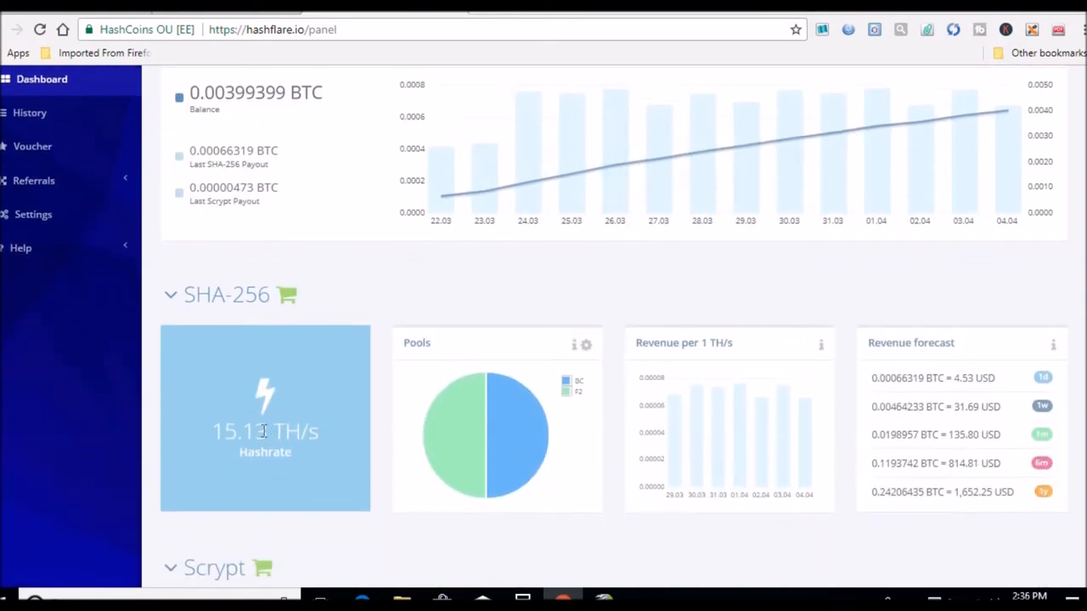
mouse_move(995, 487)
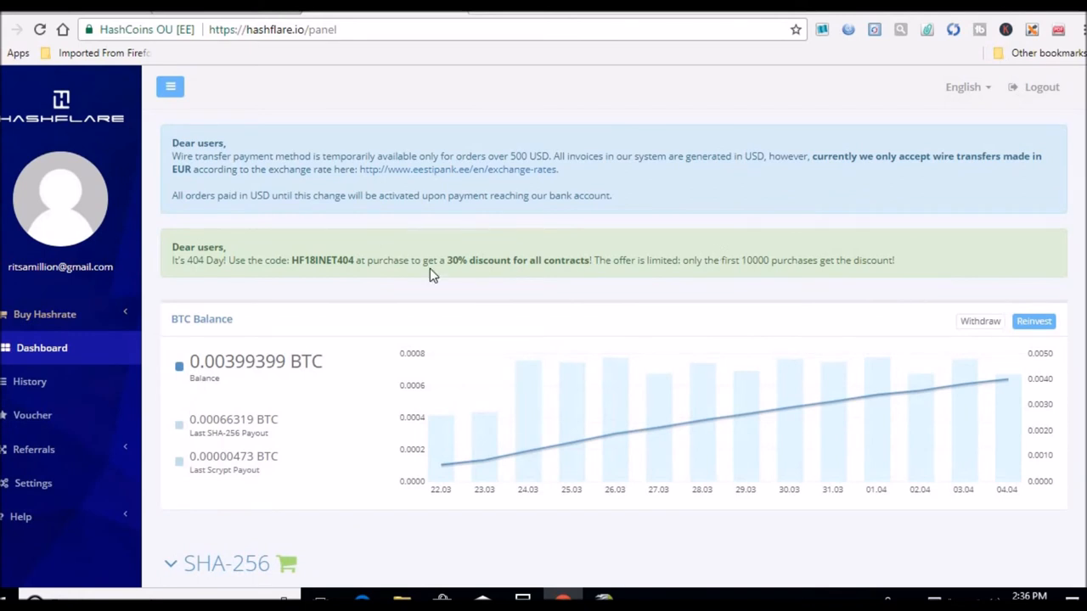
mouse_move(979, 321)
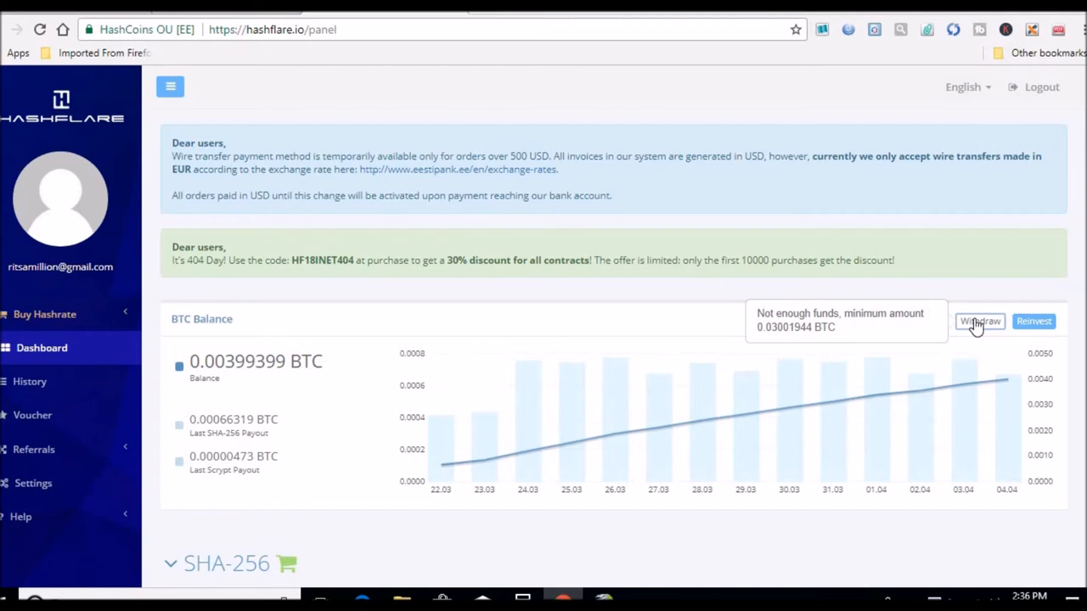
mouse_move(934, 202)
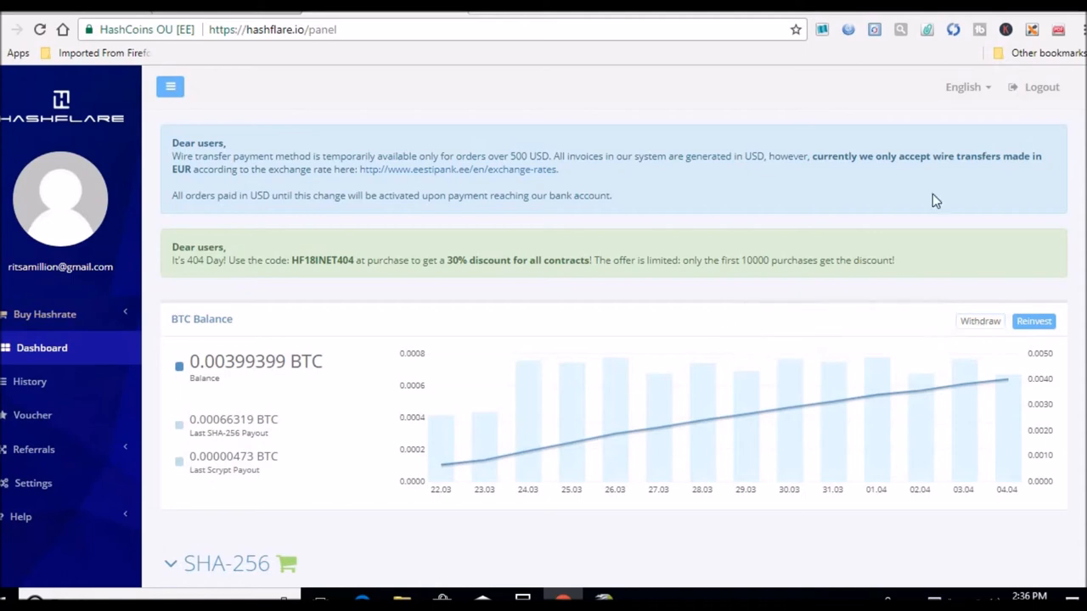
scroll("down", 3)
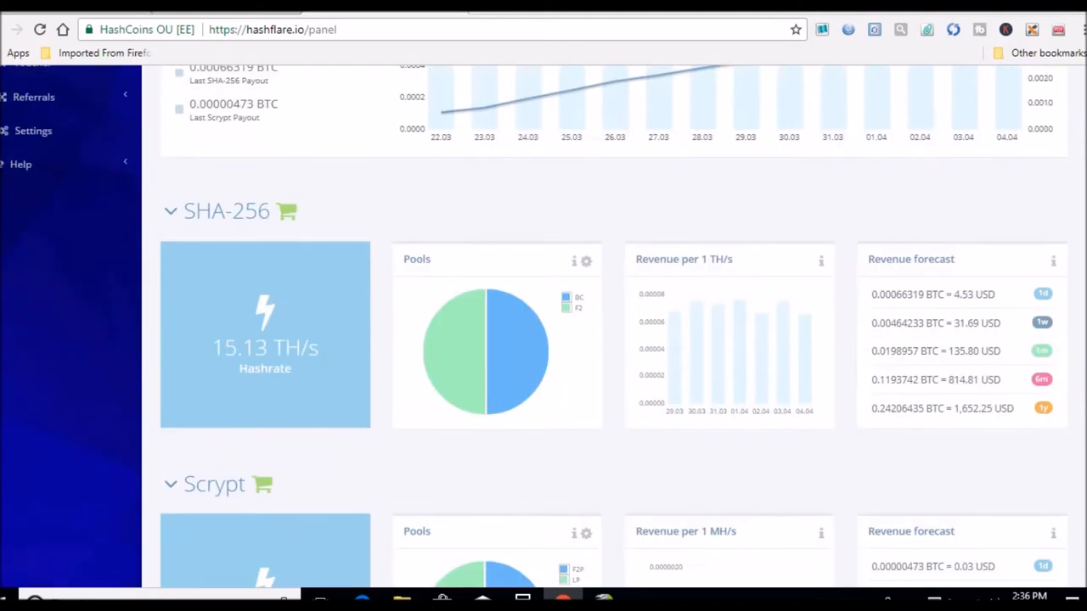
scroll("down", 3)
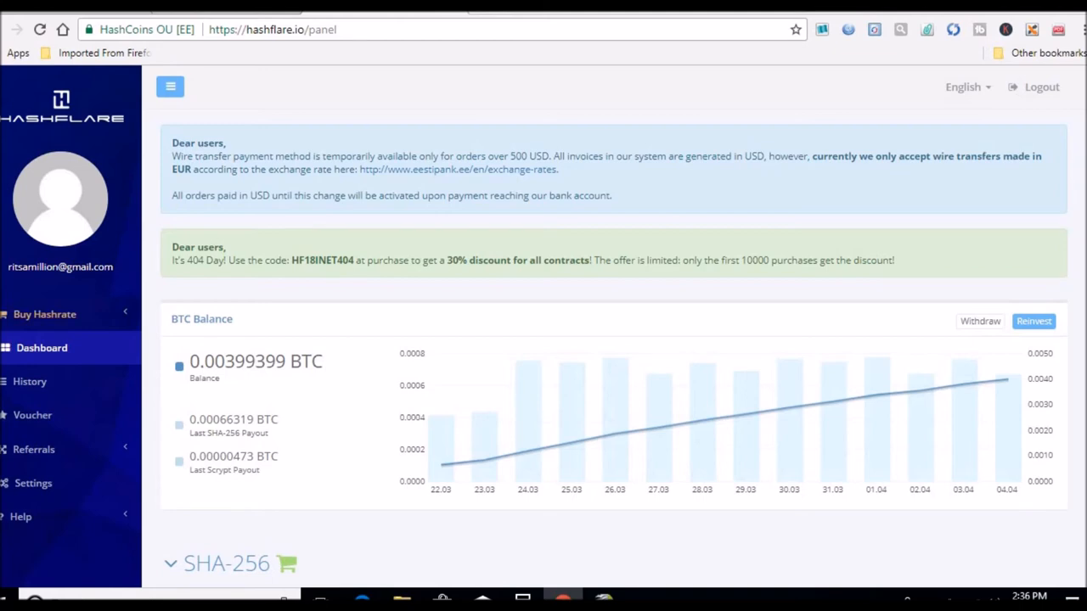
scroll("down", 3)
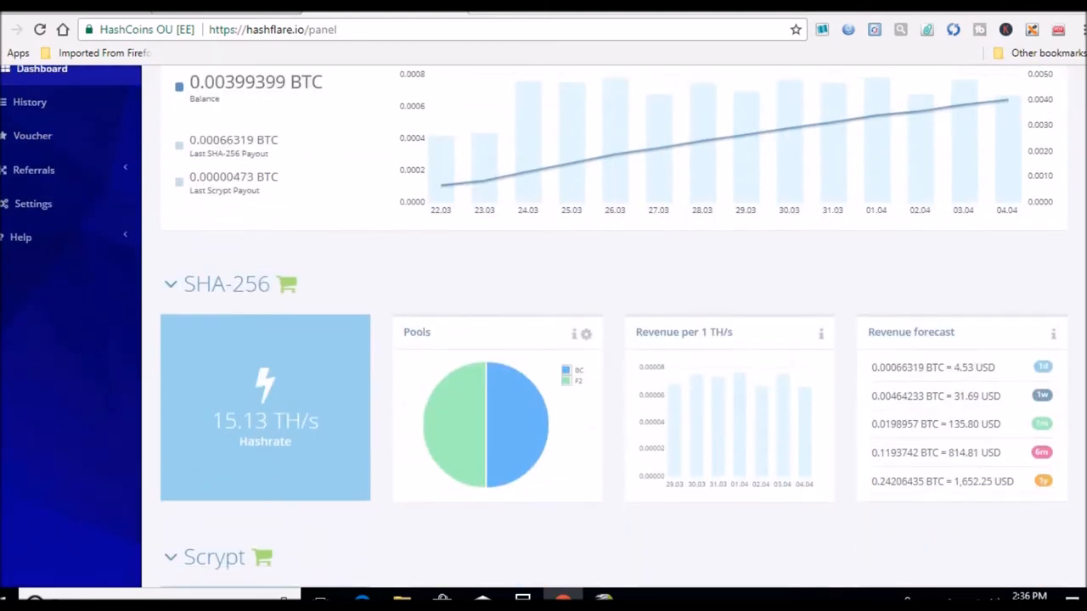
scroll("down", 3)
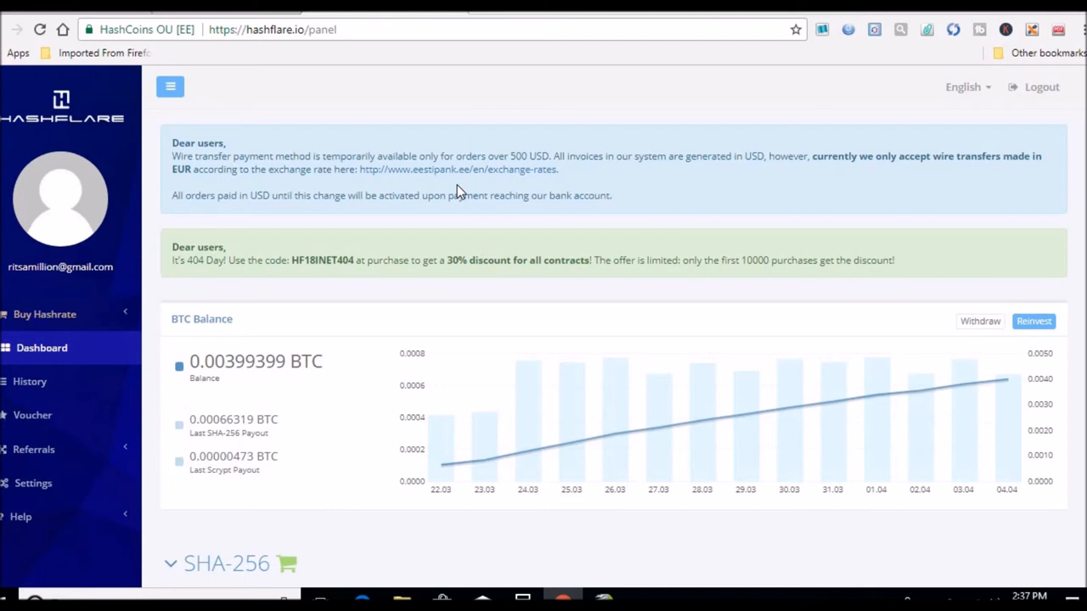
mouse_move(735, 193)
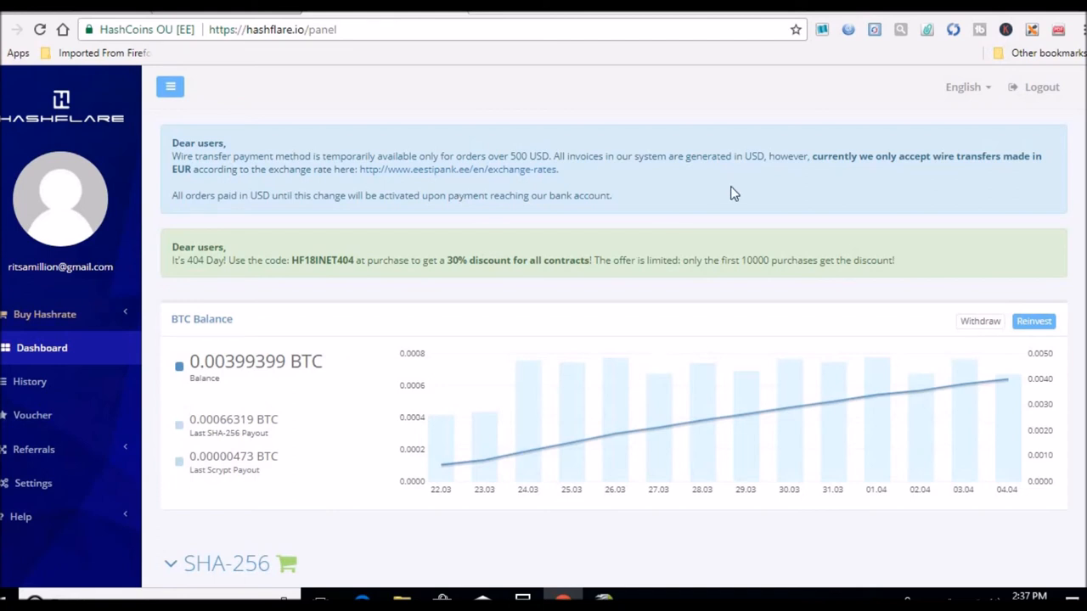
mouse_move(924, 153)
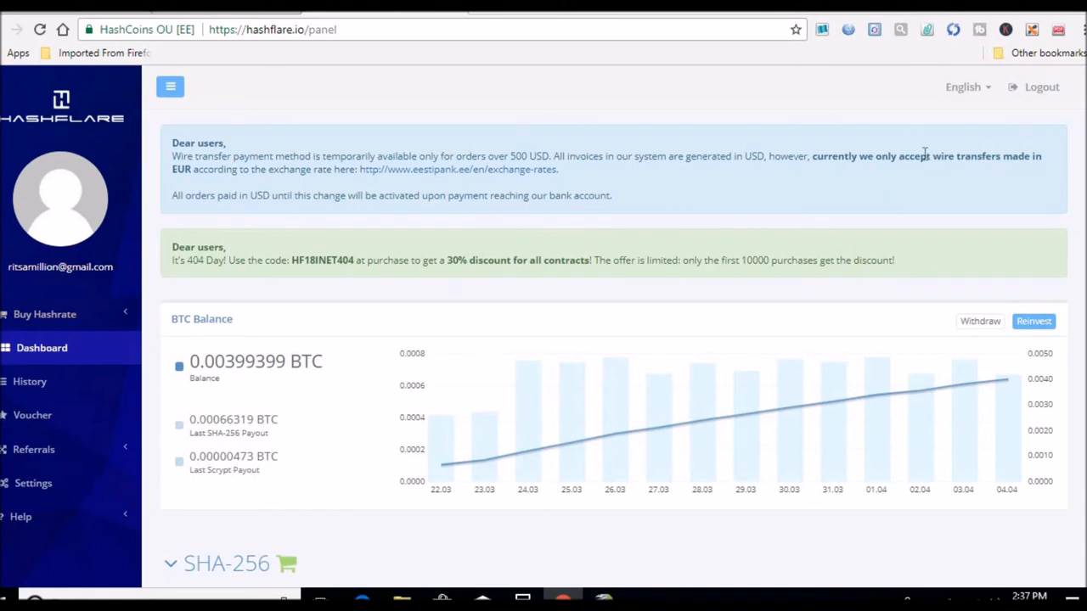
mouse_move(873, 169)
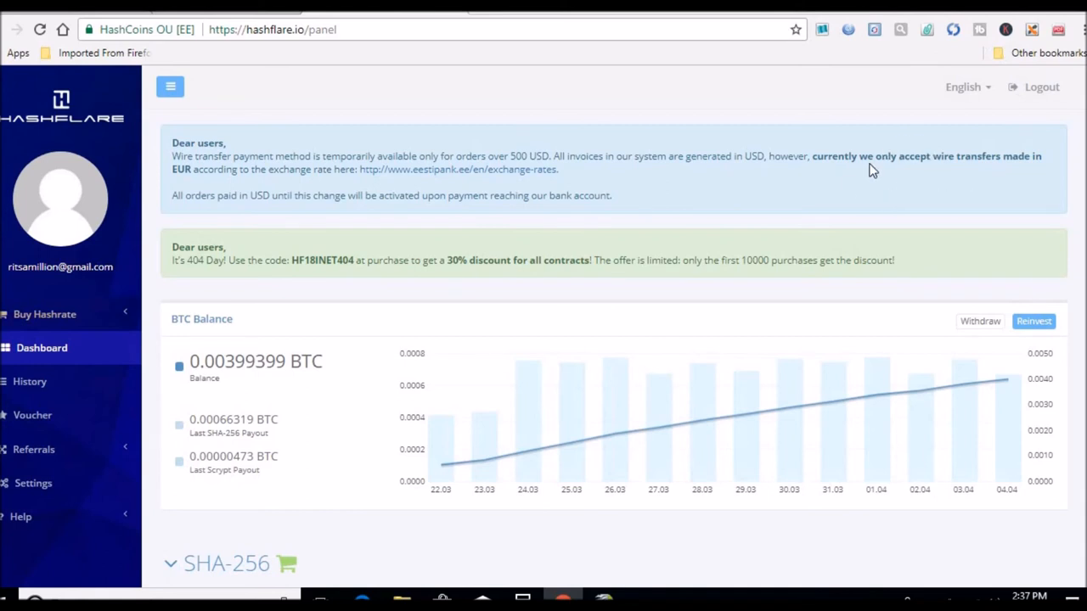
mouse_move(1017, 144)
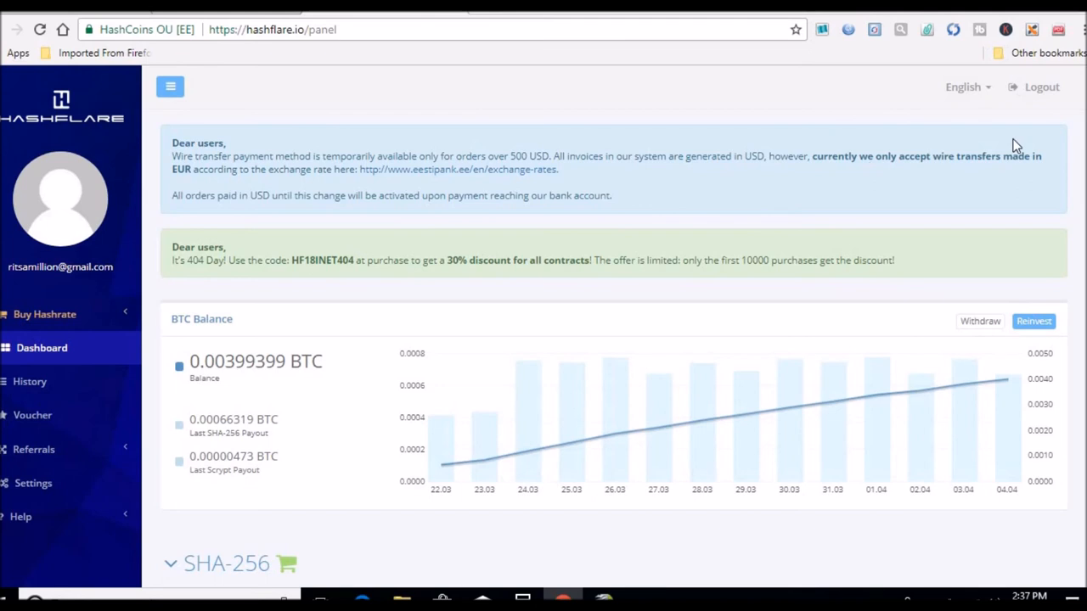
mouse_move(1002, 407)
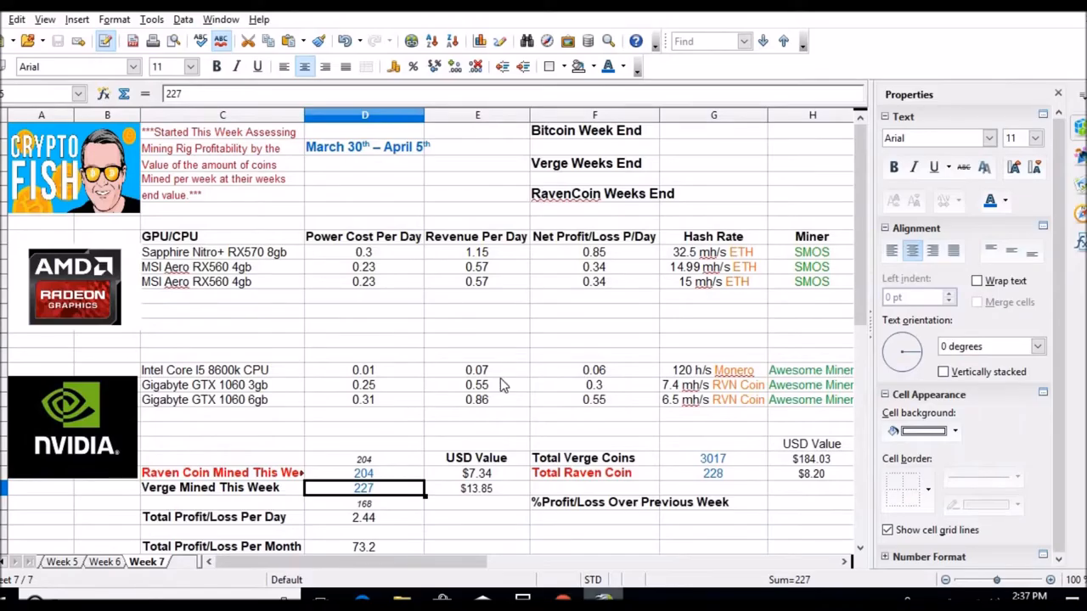
mouse_move(730, 293)
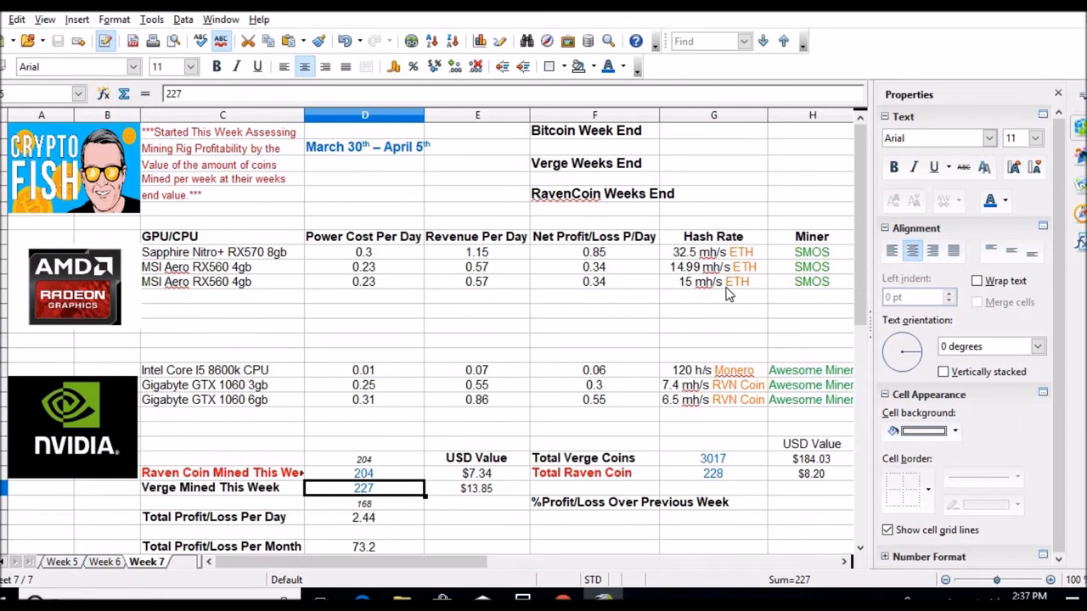
mouse_move(739, 333)
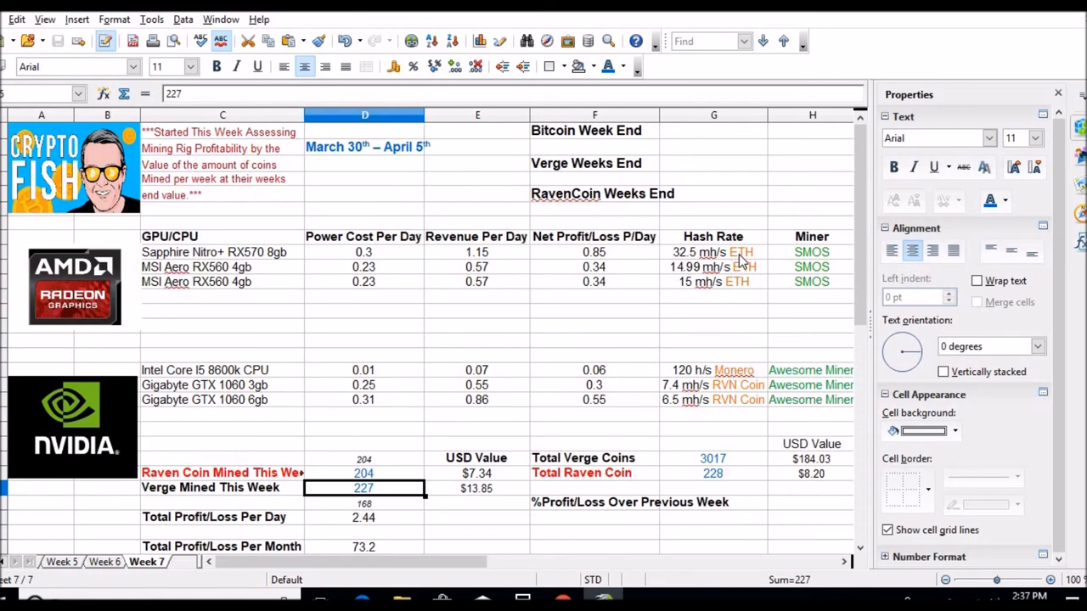
mouse_move(746, 281)
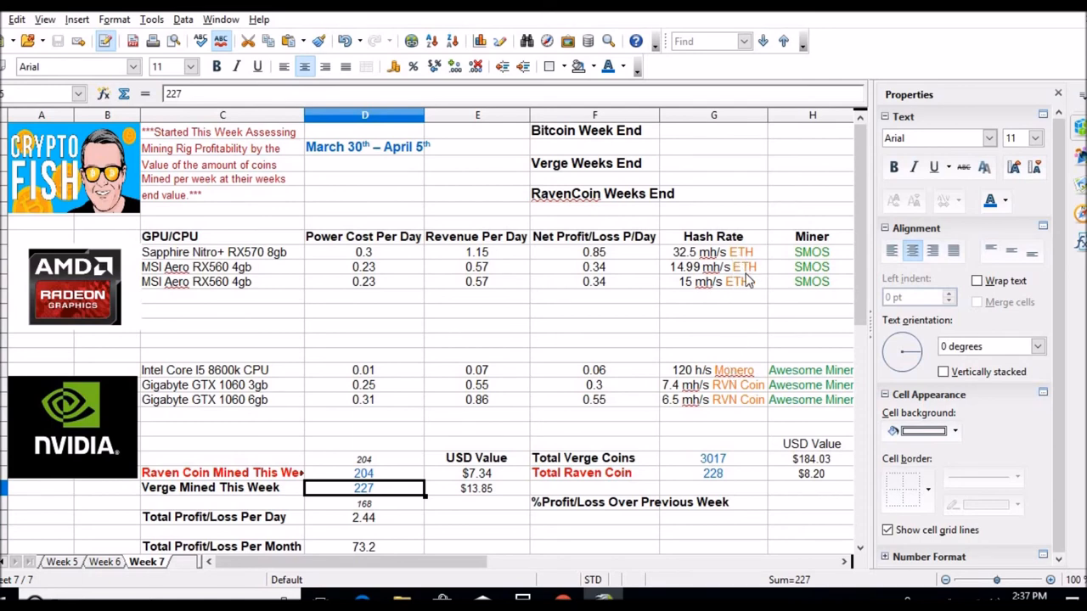
mouse_move(745, 376)
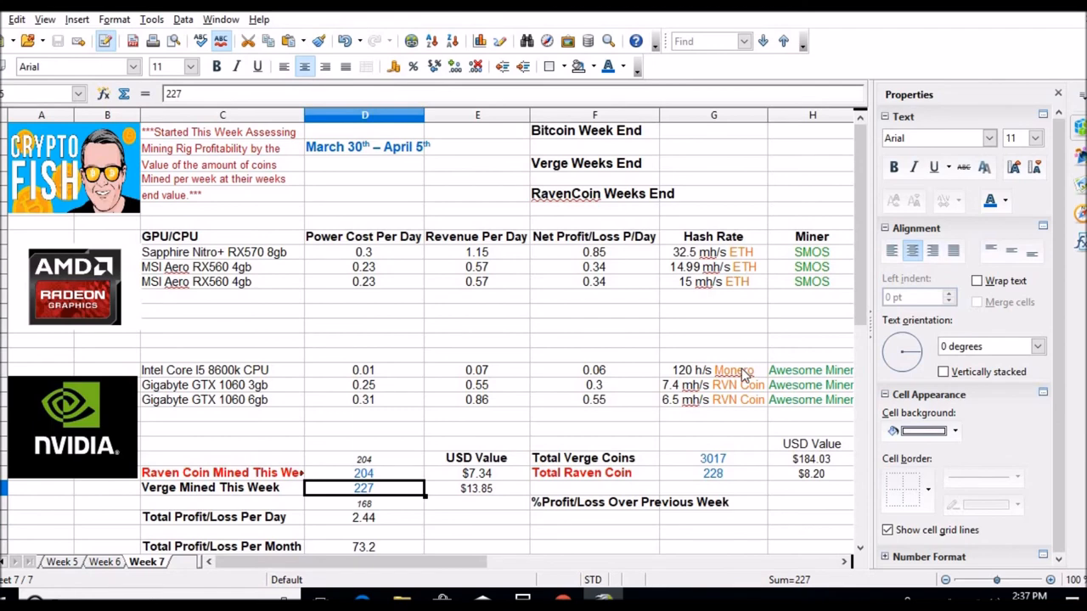
mouse_move(744, 403)
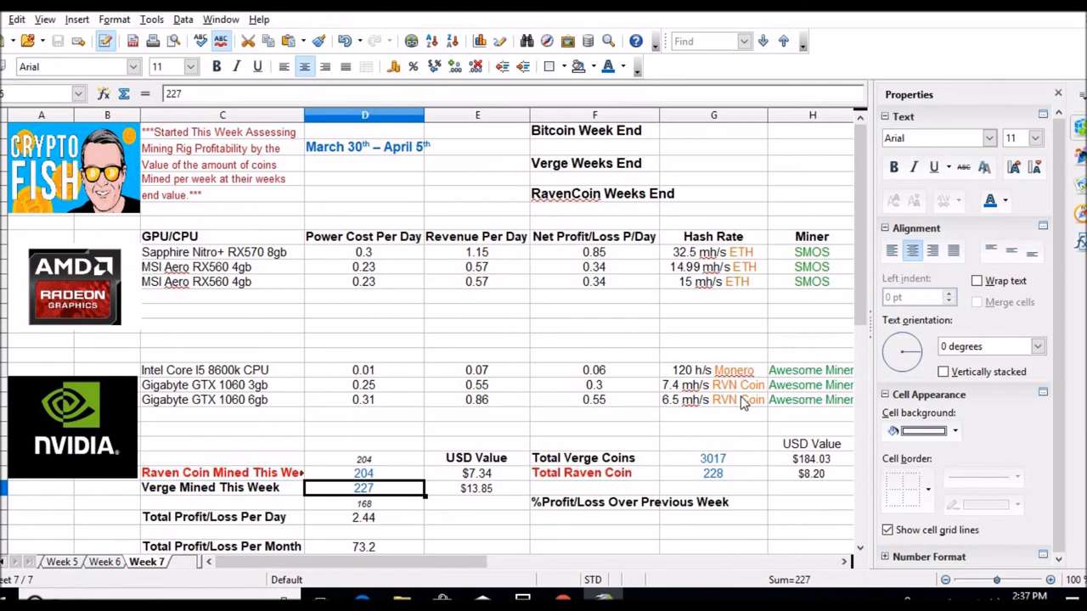
mouse_move(812, 441)
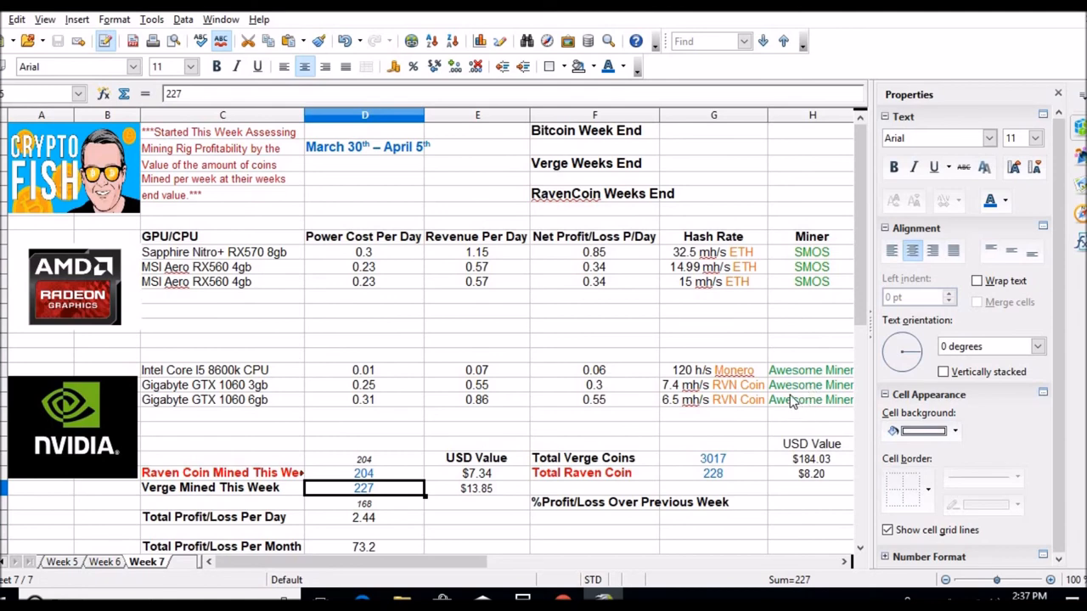
mouse_move(769, 378)
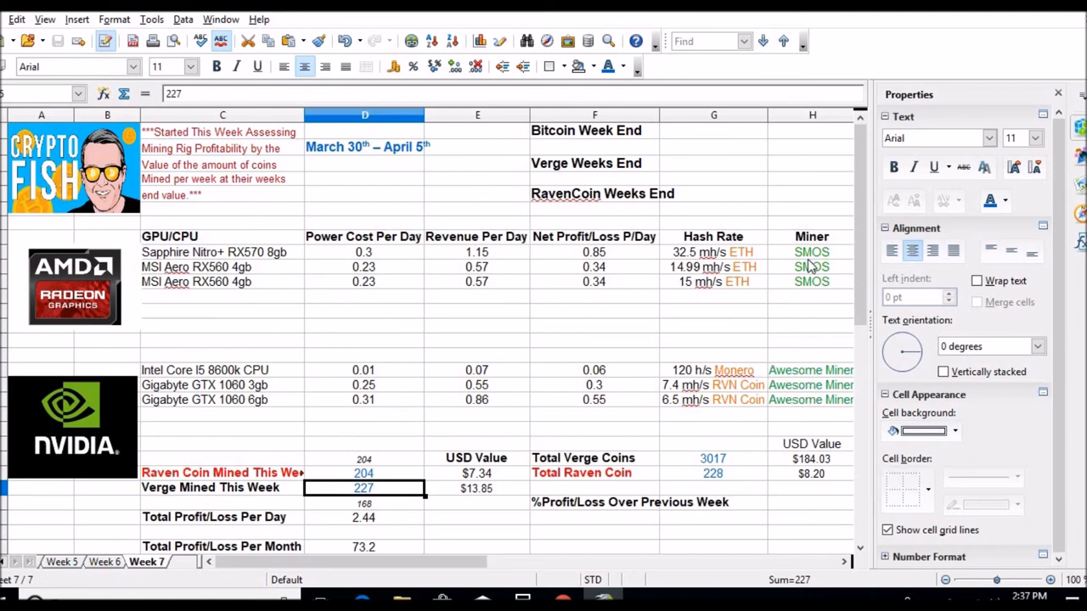
mouse_move(559, 302)
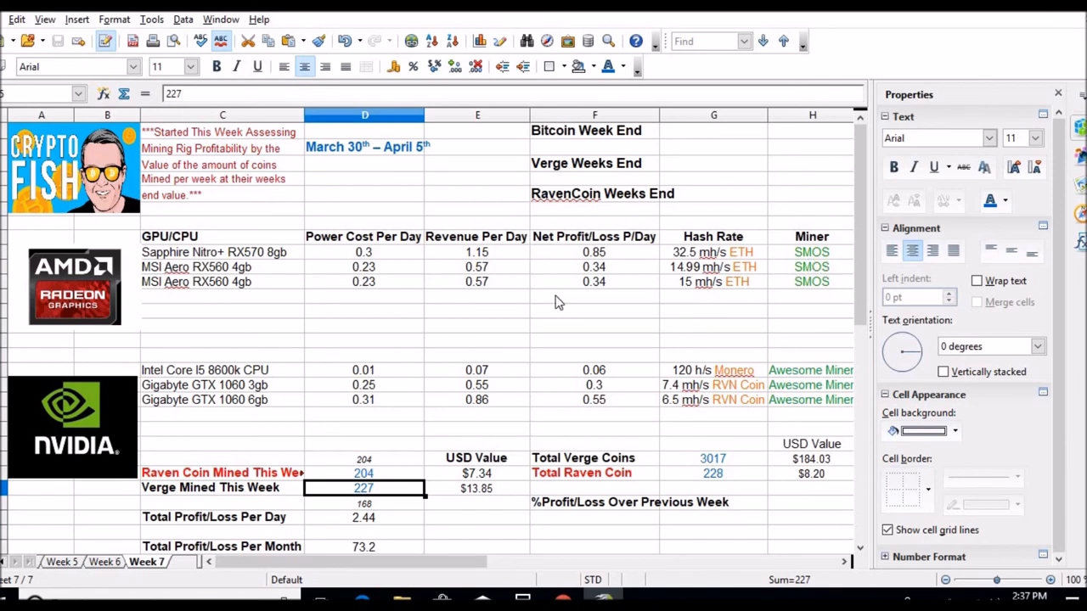
mouse_move(468, 321)
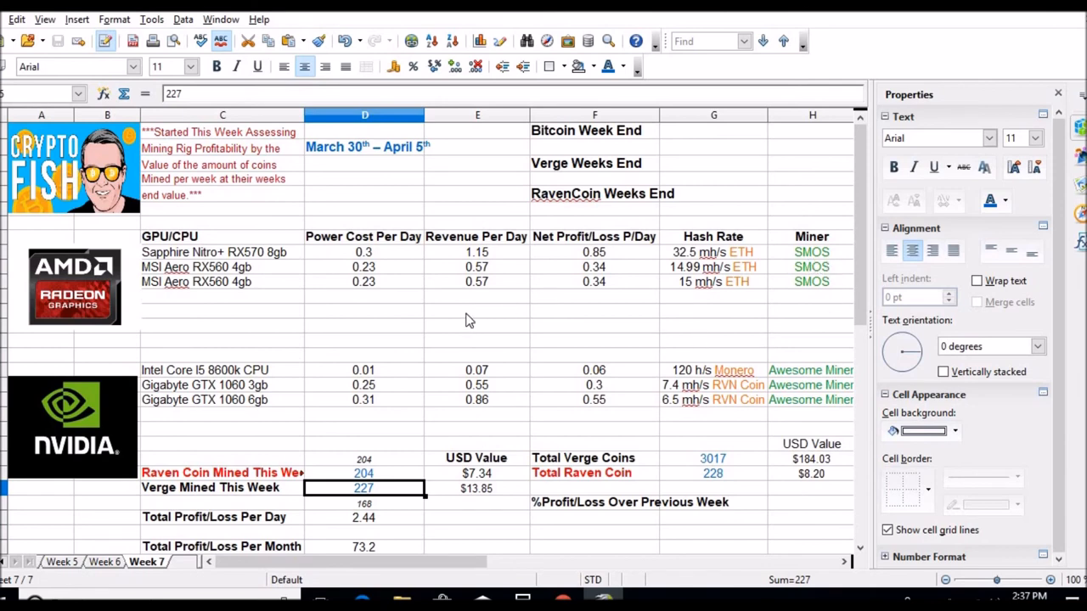